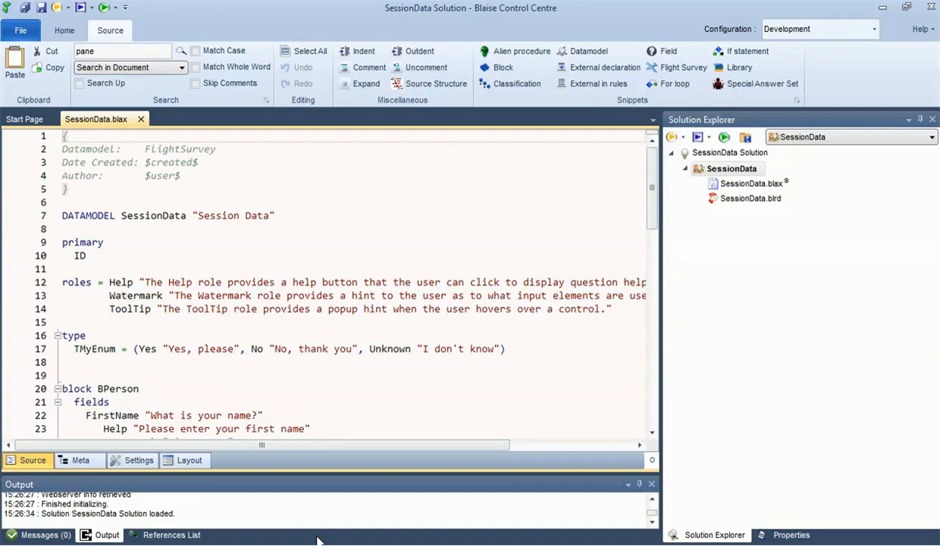
Step: Preview the SessionData survey in Google Chrome and submit ID 1
{"action": "left_click", "coordinate": [63, 242]}
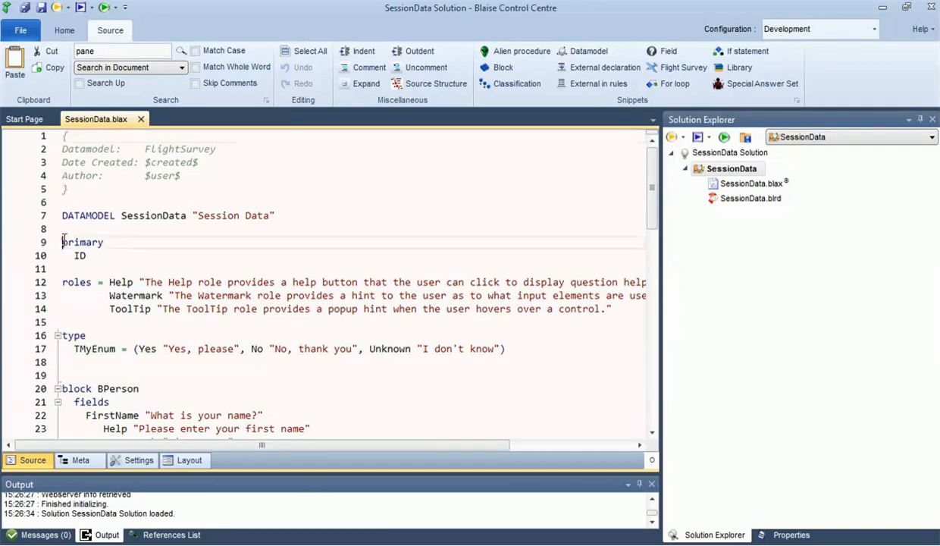
{"action": "double_click", "coordinate": [82, 242]}
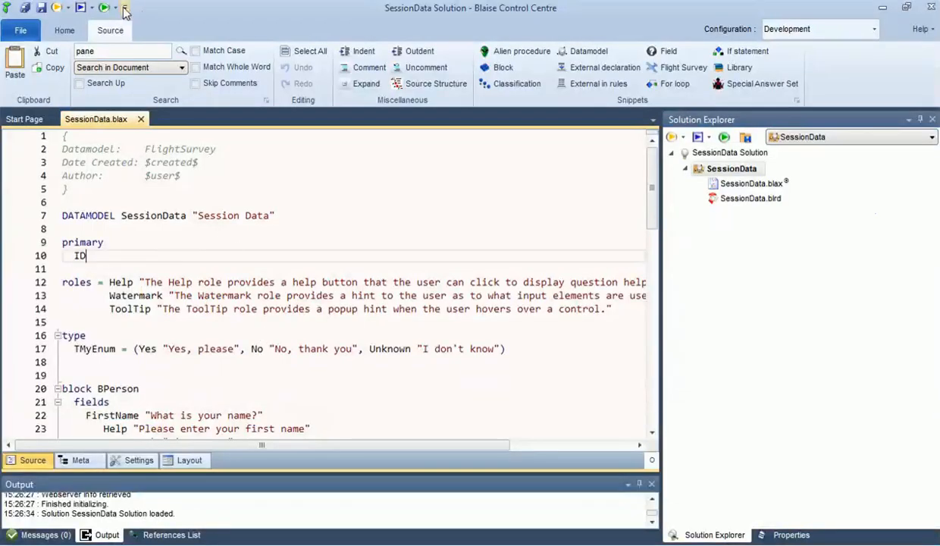
{"action": "left_click", "coordinate": [116, 9]}
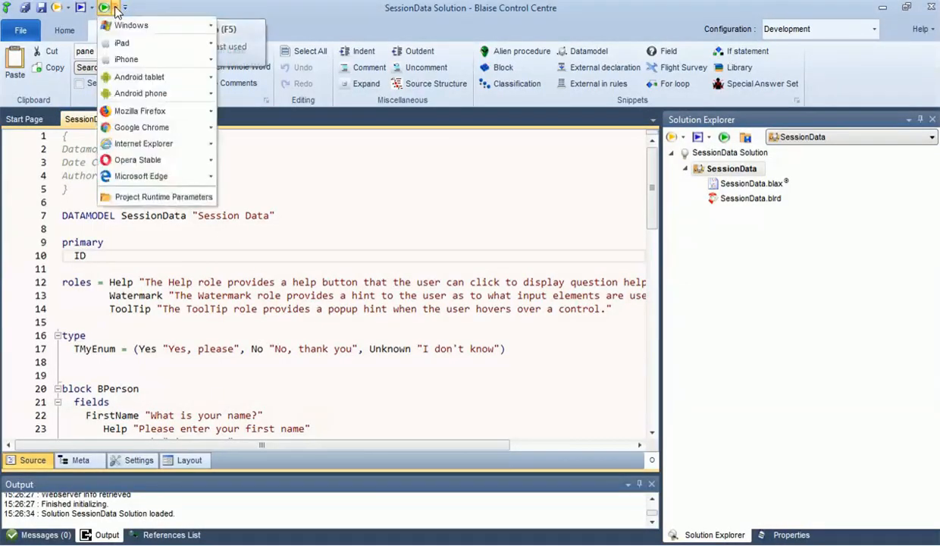
{"action": "mouse_move", "coordinate": [141, 126]}
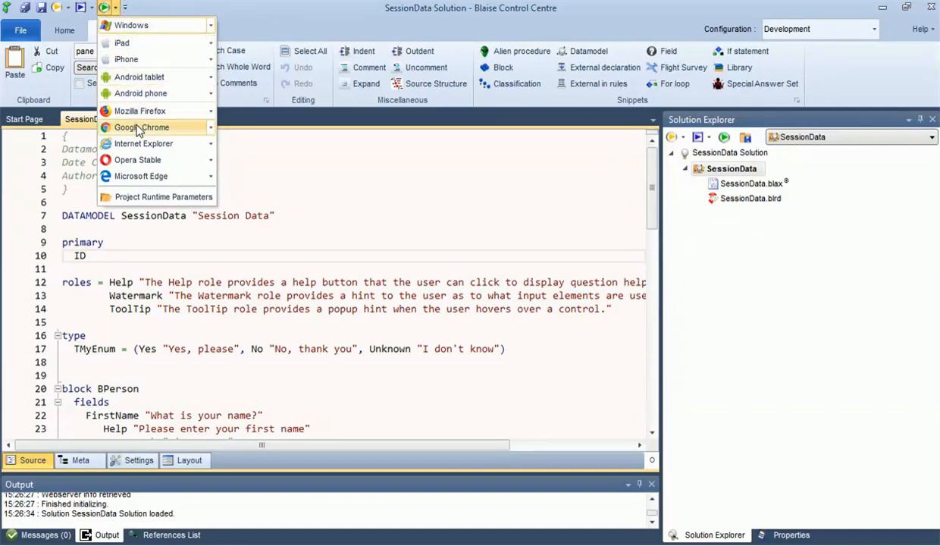
{"action": "left_click", "coordinate": [141, 126]}
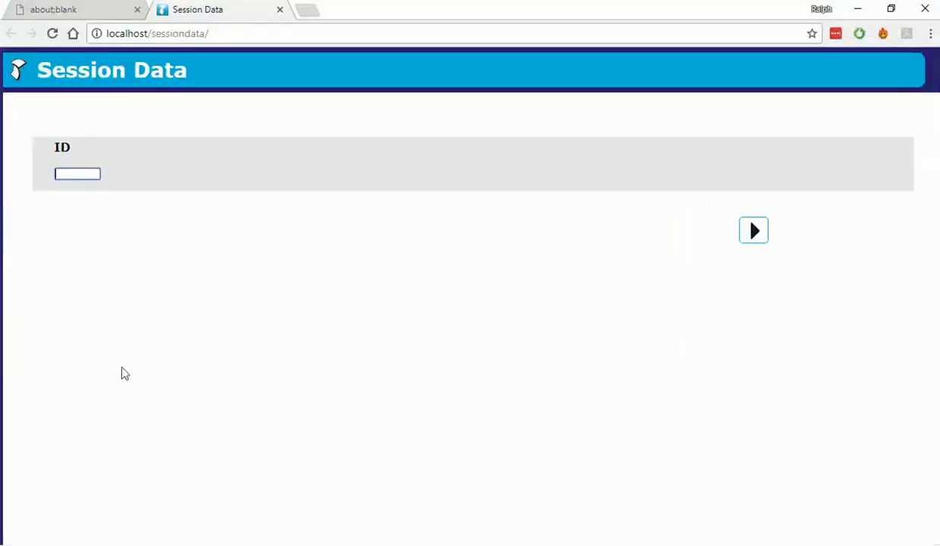
{"action": "type", "text": "1"}
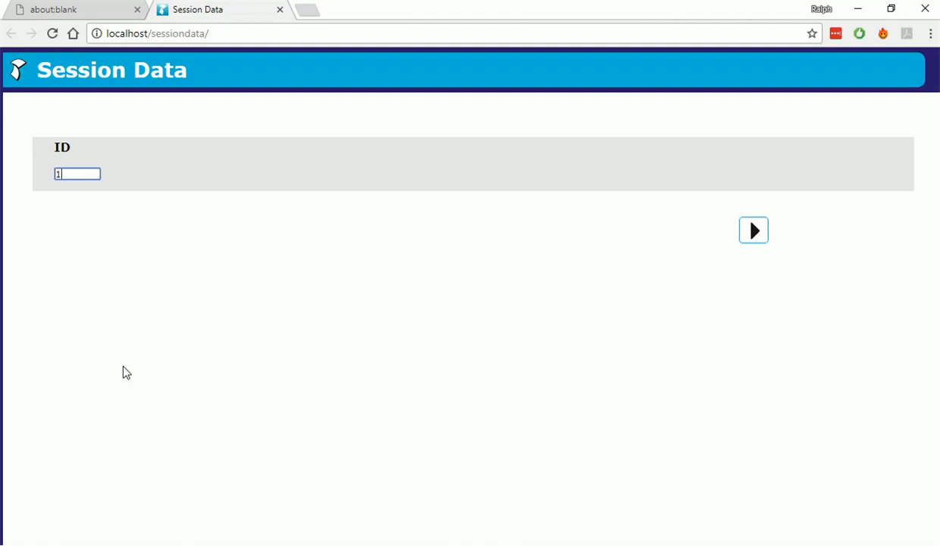
{"action": "left_click", "coordinate": [753, 230]}
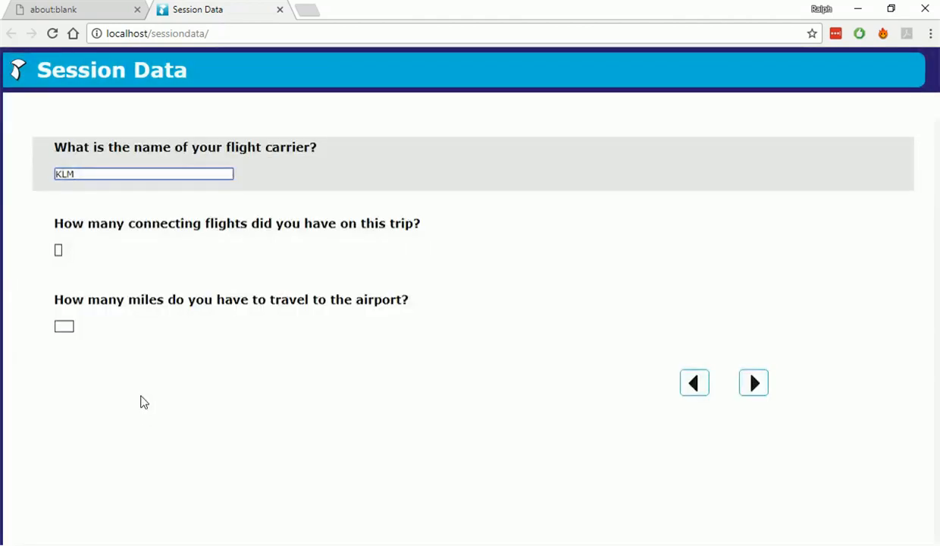
{"action": "mouse_move", "coordinate": [693, 404]}
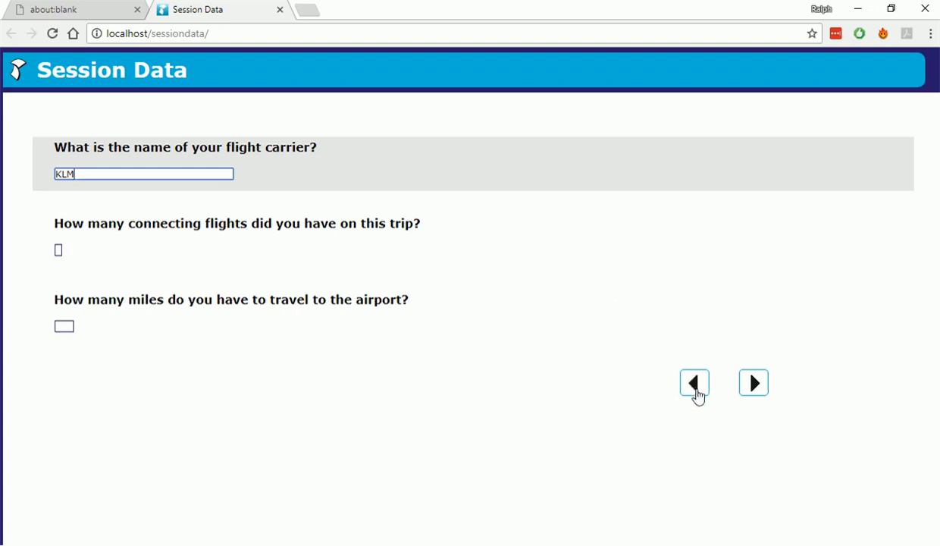
Step: Return to the flight questions and answer 2 connecting flights and 34 miles
{"action": "left_click", "coordinate": [693, 382]}
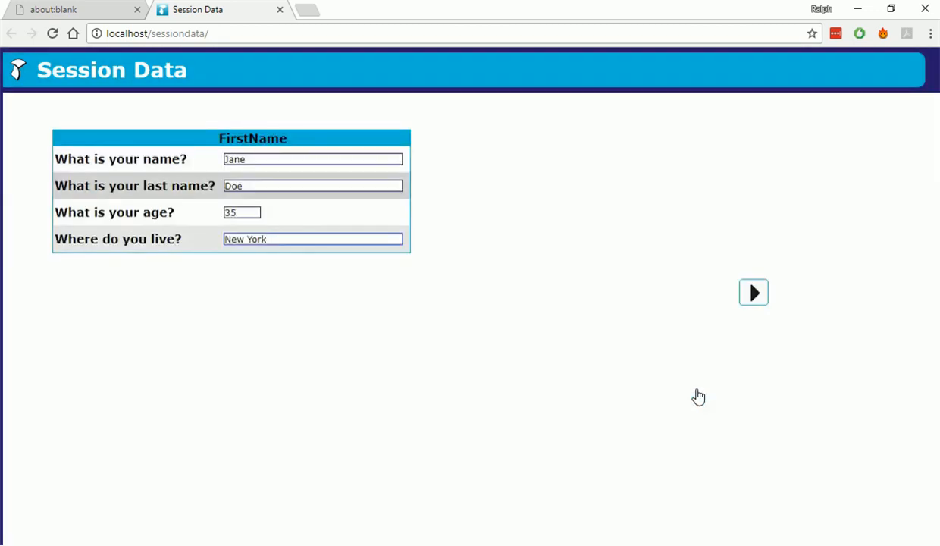
{"action": "mouse_move", "coordinate": [299, 154]}
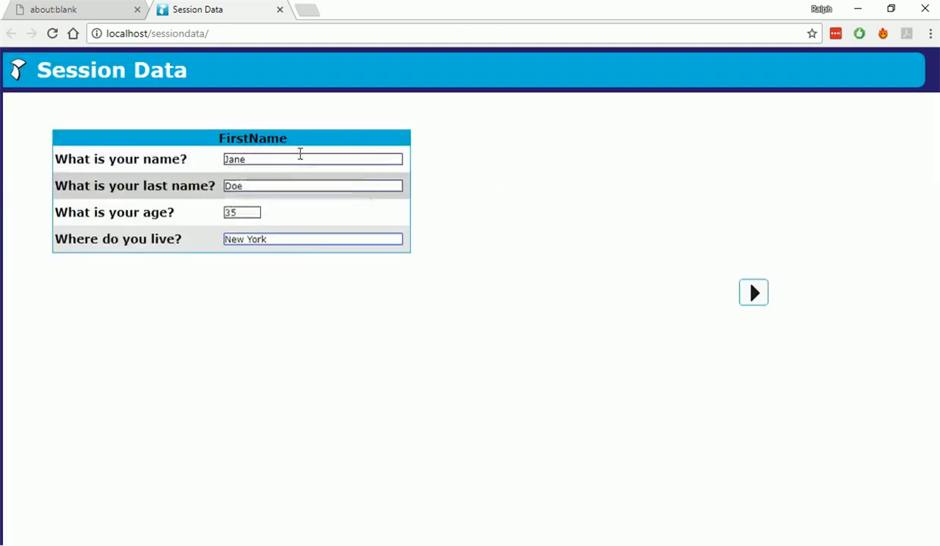
{"action": "mouse_move", "coordinate": [752, 292]}
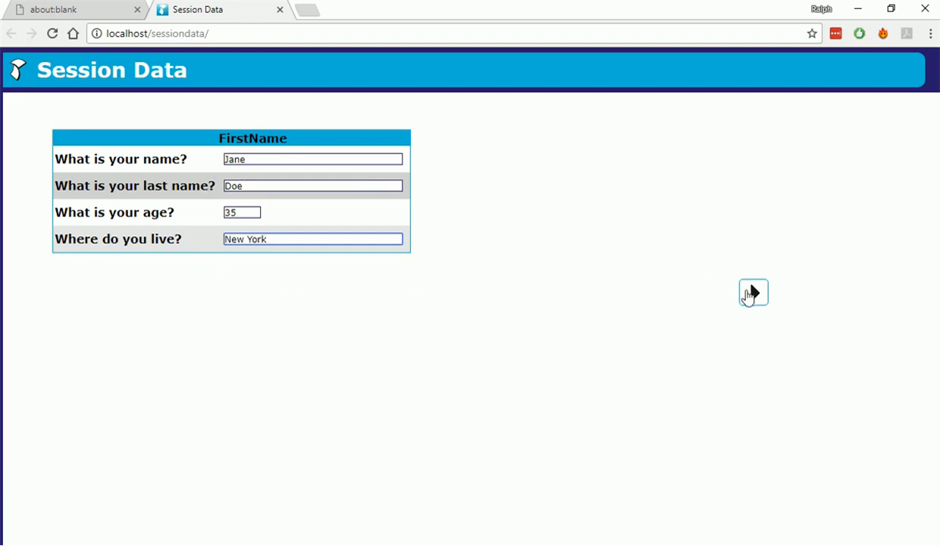
{"action": "left_click", "coordinate": [753, 292]}
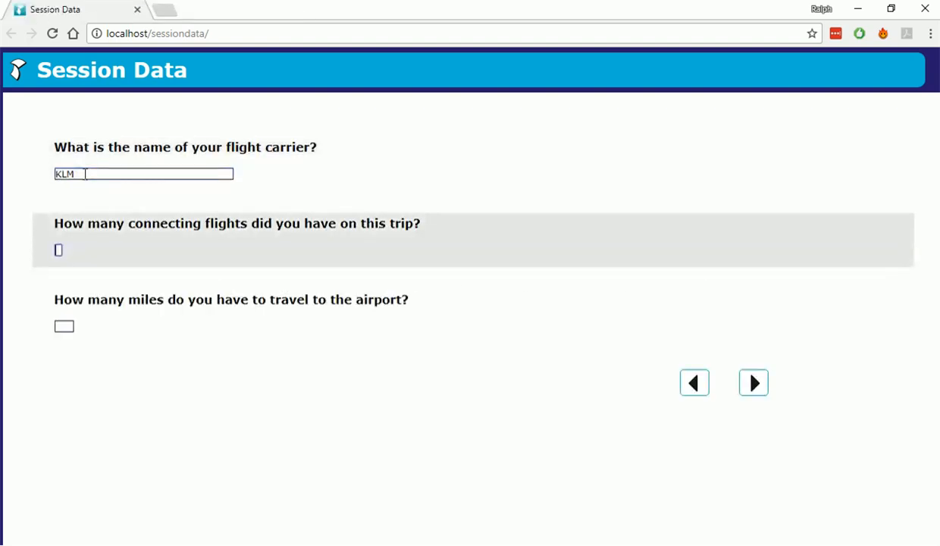
{"action": "type", "text": "2"}
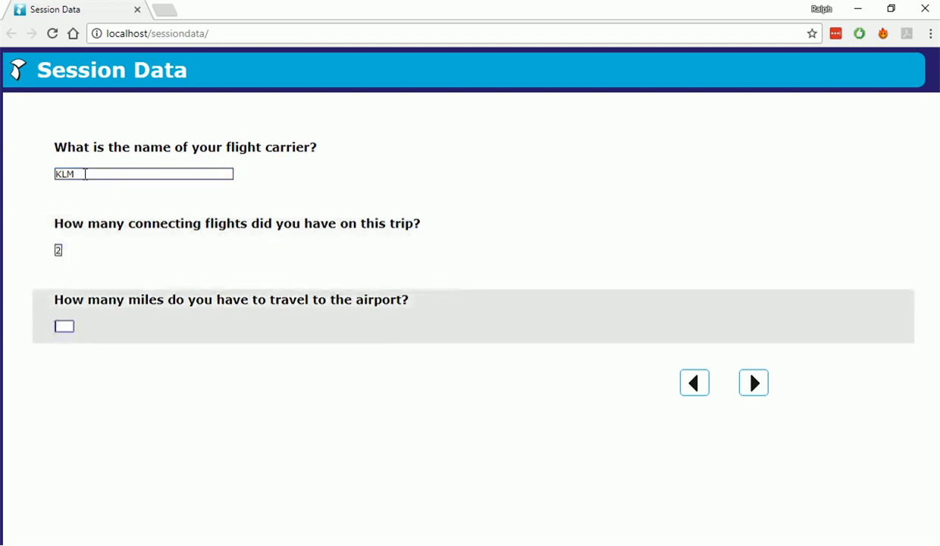
{"action": "type", "text": "34"}
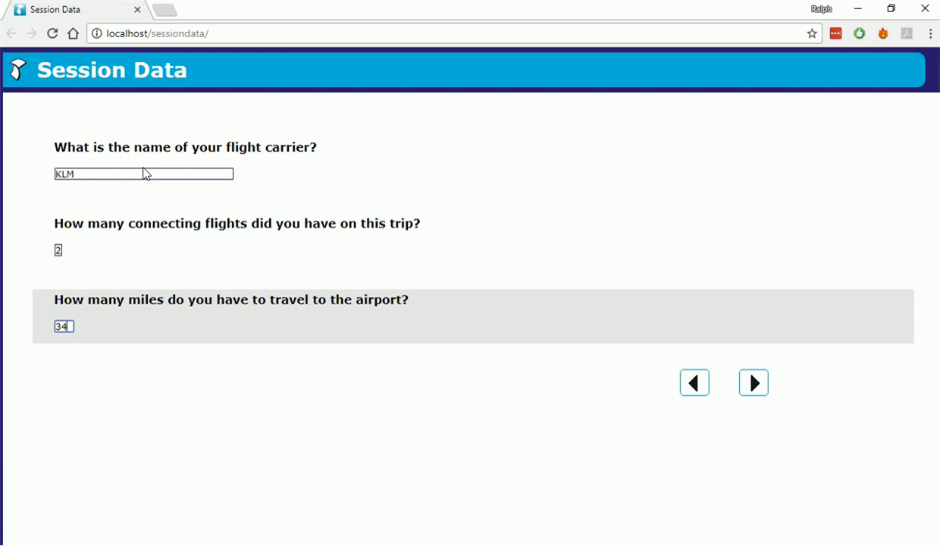
{"action": "mouse_move", "coordinate": [925, 9]}
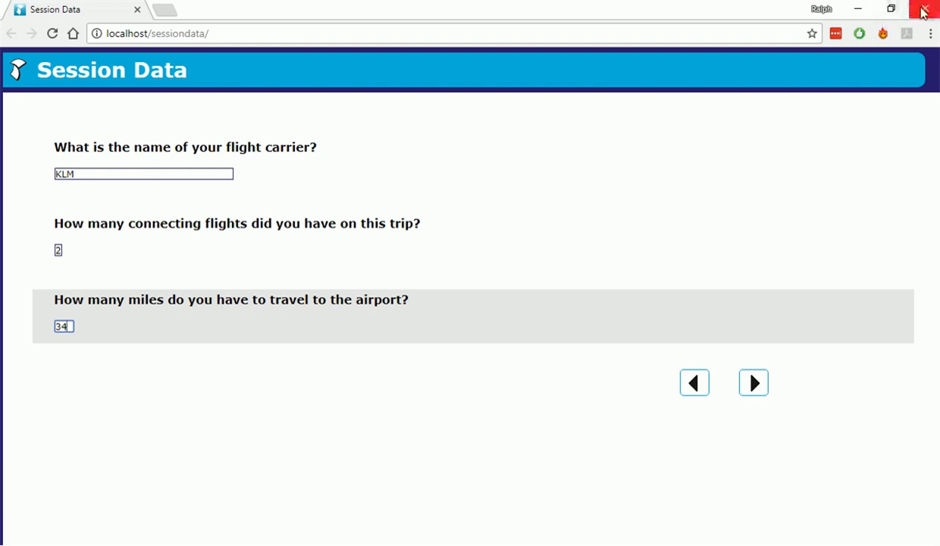
Step: Close the Google Chrome survey preview window
{"action": "left_click", "coordinate": [928, 8]}
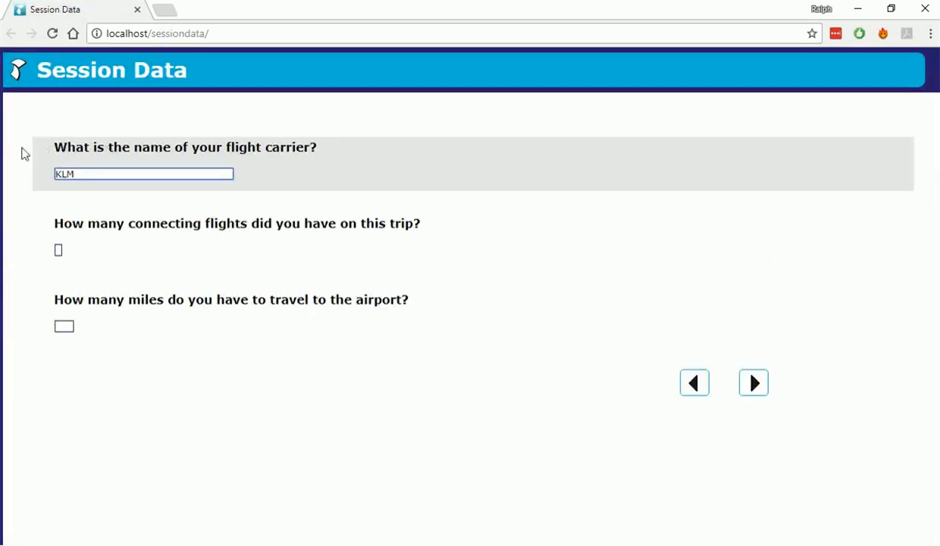
{"action": "mouse_move", "coordinate": [48, 299]}
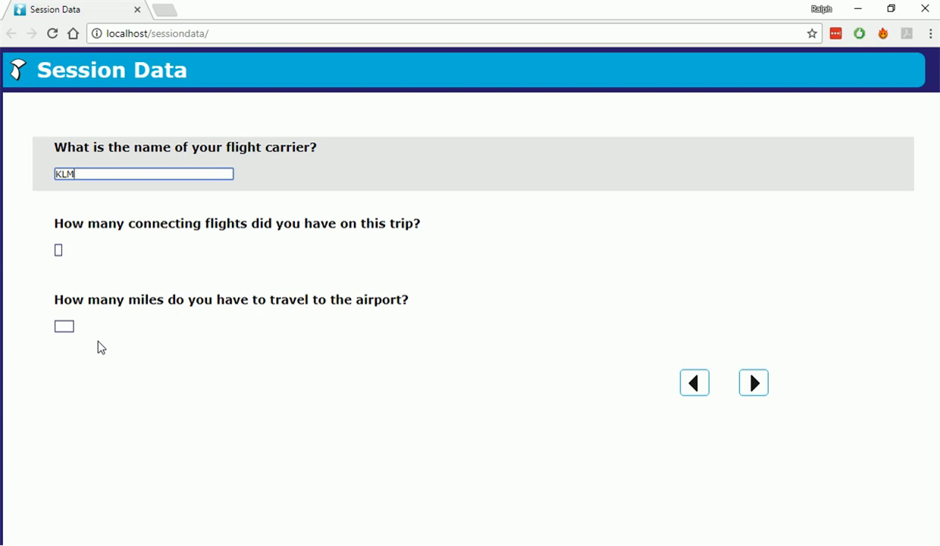
{"action": "mouse_move", "coordinate": [869, 8]}
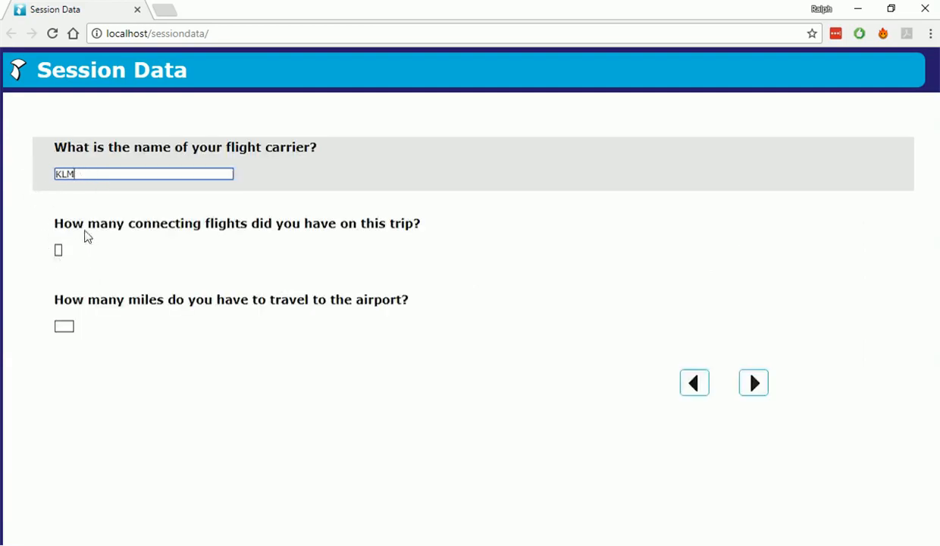
{"action": "mouse_move", "coordinate": [74, 260]}
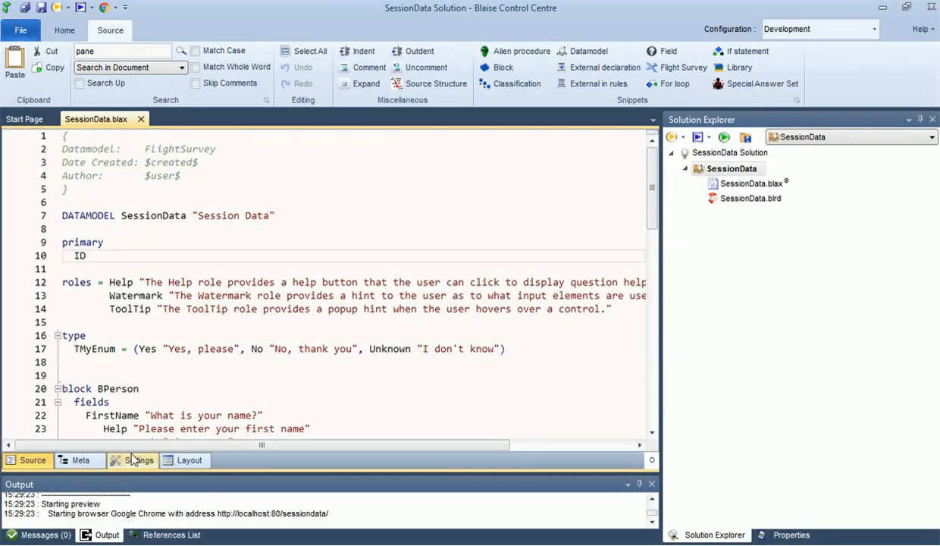
Step: Check the datamodel's data entry settings, then preview the survey in Google Chrome again
{"action": "left_click", "coordinate": [138, 460]}
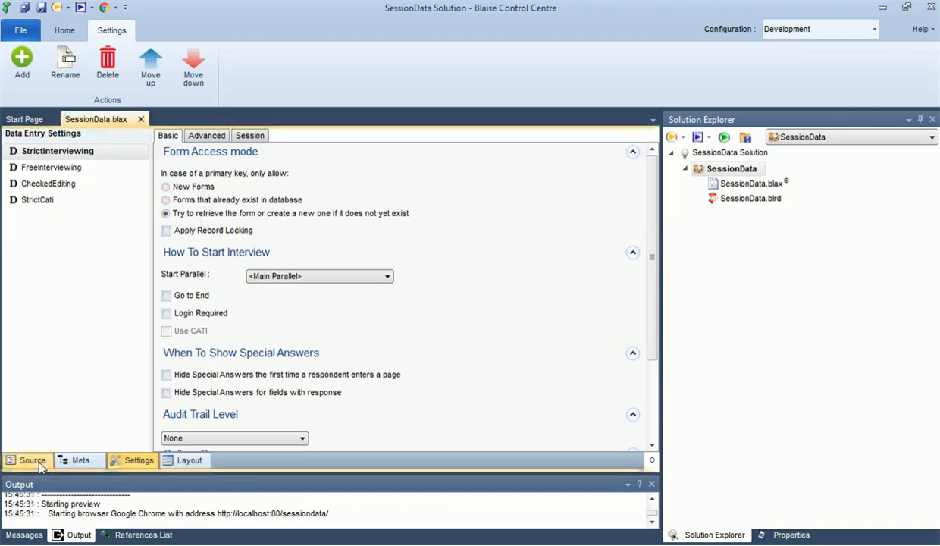
{"action": "left_click", "coordinate": [33, 460]}
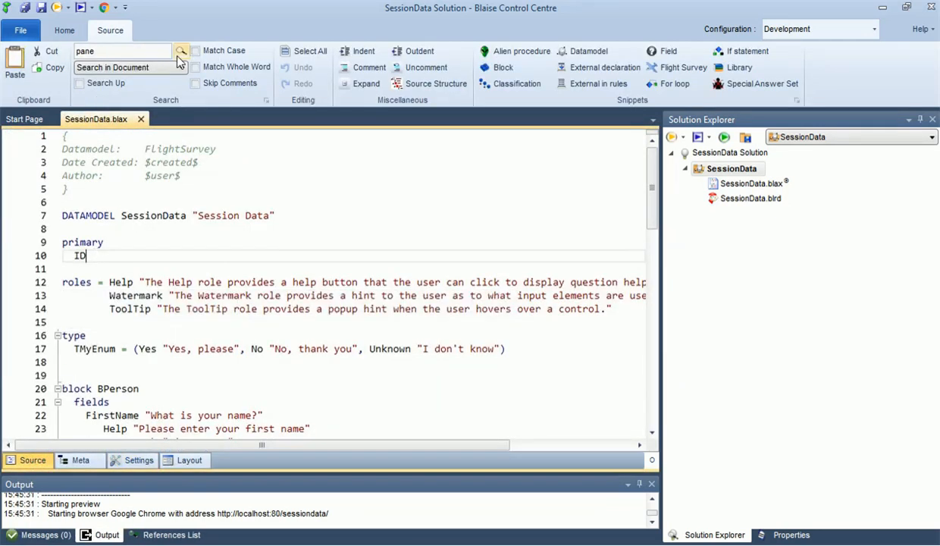
{"action": "left_click", "coordinate": [104, 8]}
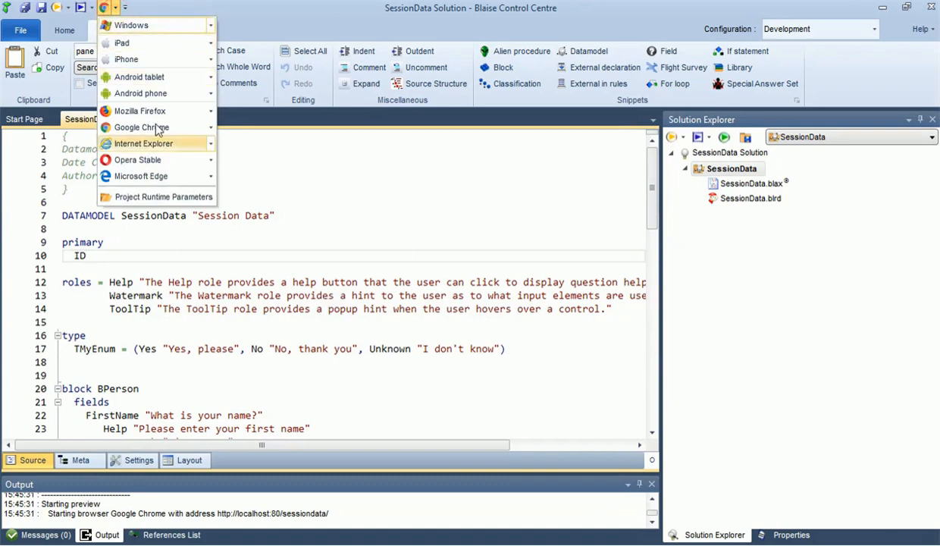
{"action": "left_click", "coordinate": [162, 196]}
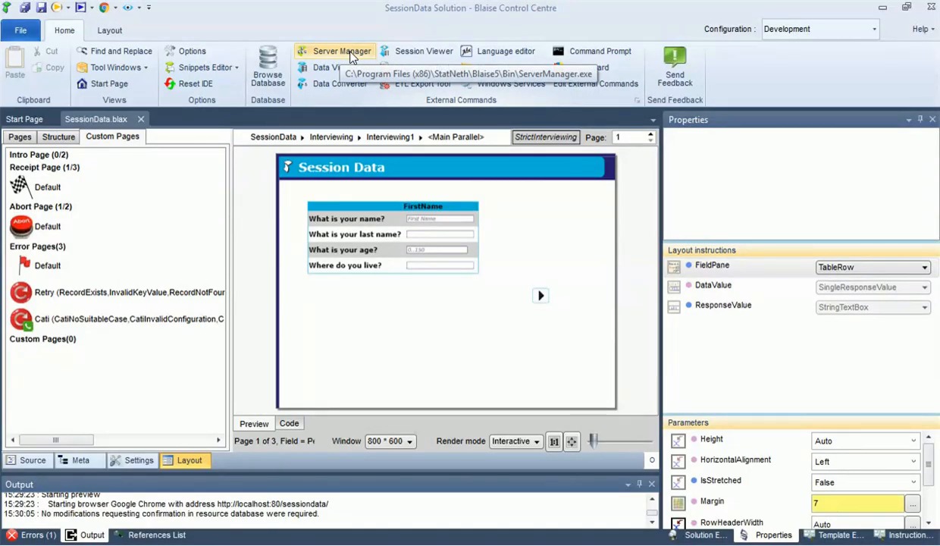
Step: Edit the logical server's configuration settings in Server Manager, down to Session Data Interface
{"action": "left_click", "coordinate": [340, 50]}
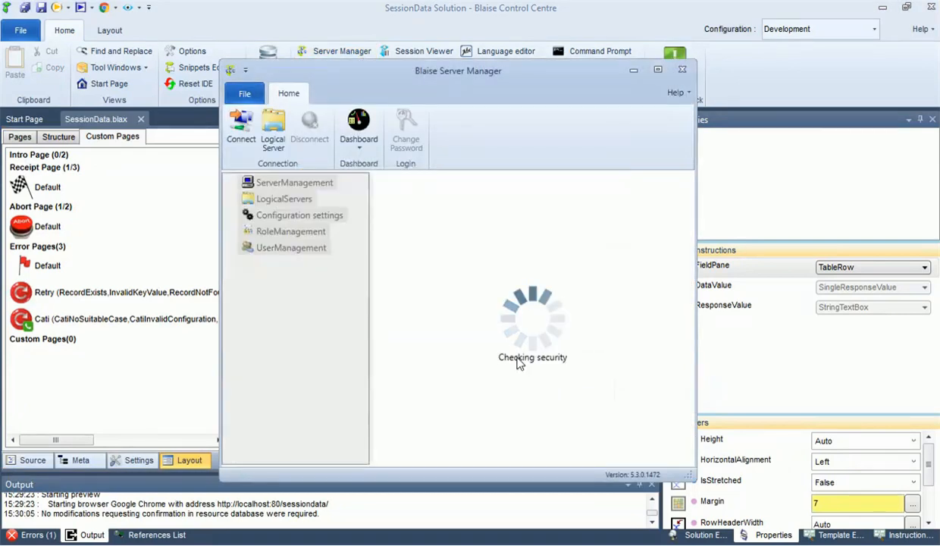
{"action": "left_click", "coordinate": [294, 182]}
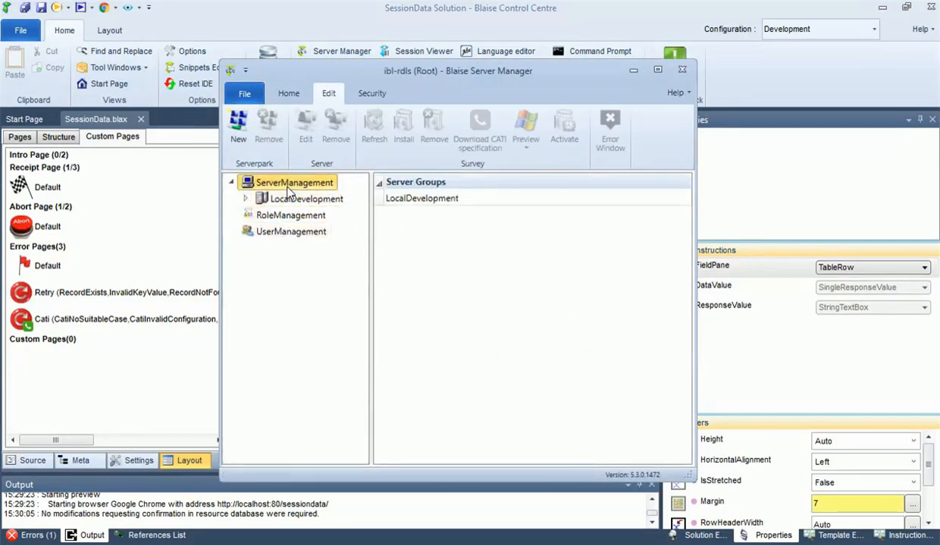
{"action": "left_click", "coordinate": [288, 92]}
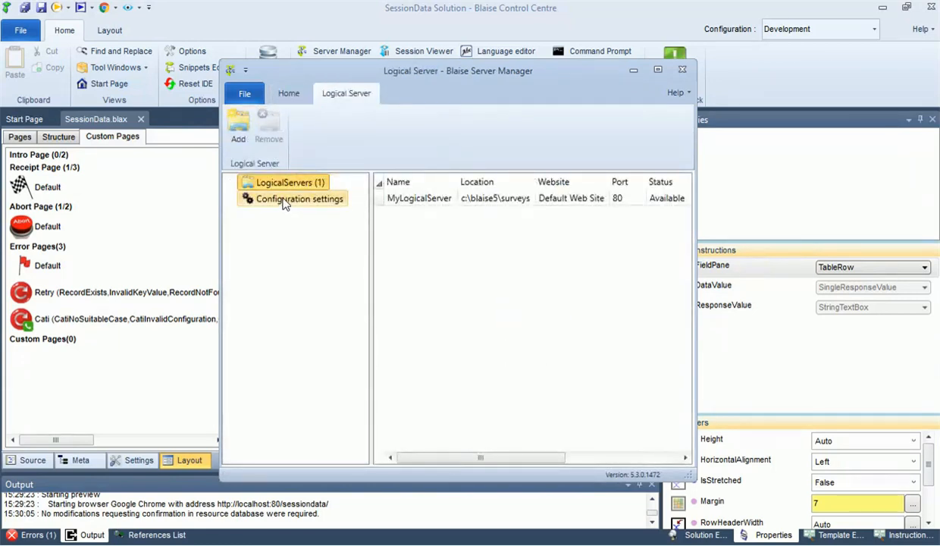
{"action": "left_click", "coordinate": [297, 198]}
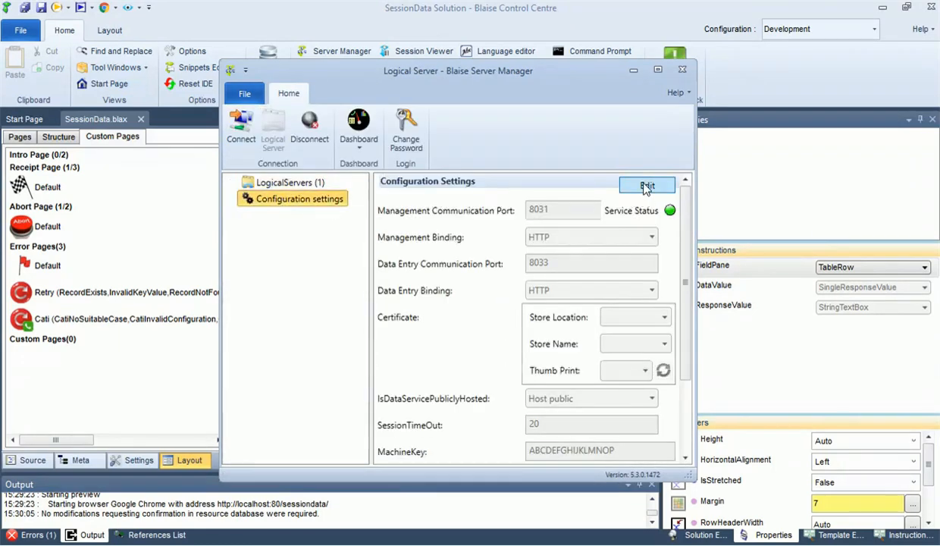
{"action": "left_click", "coordinate": [647, 185]}
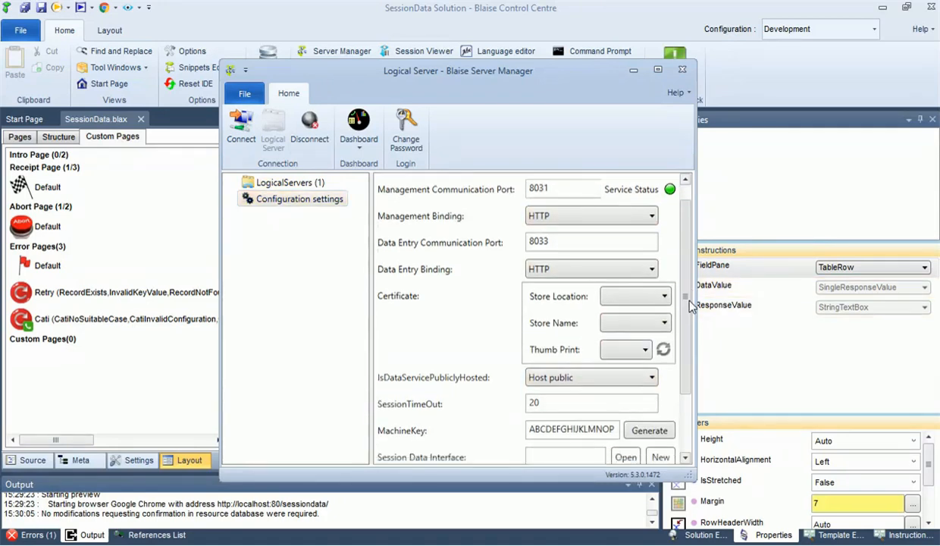
{"action": "scroll", "scroll_direction": "down", "scroll_amount": 3}
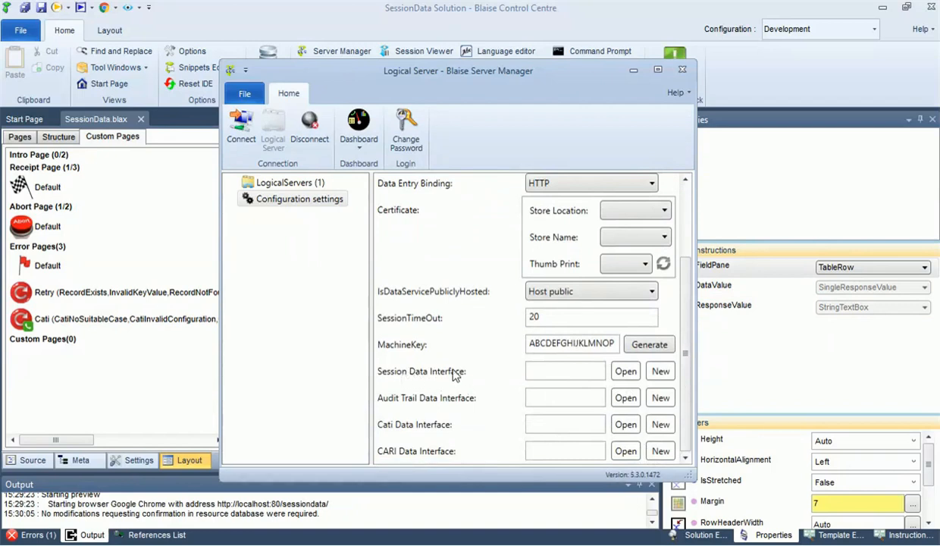
{"action": "mouse_move", "coordinate": [659, 370]}
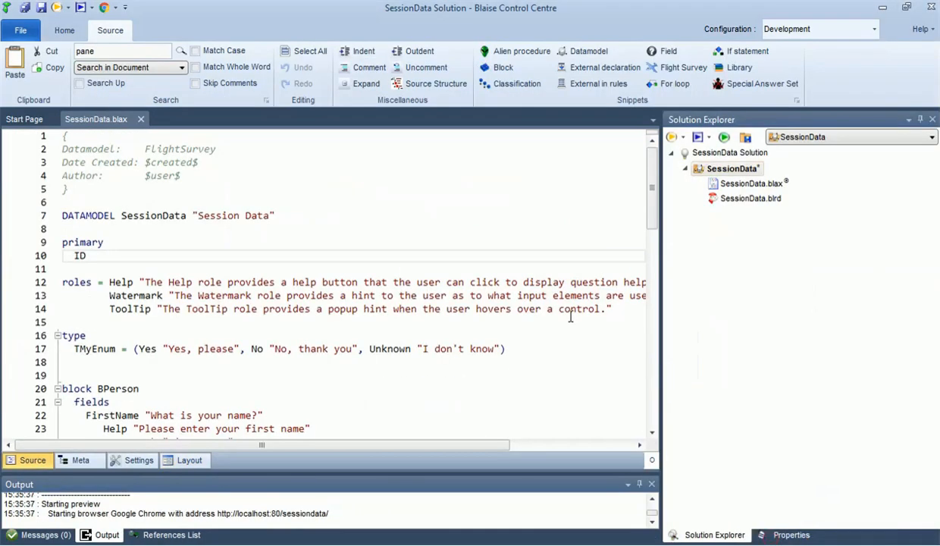
Step: Add the existing file SessionDataDemo.bsdi to the SessionData project and open it
{"action": "right_click", "coordinate": [729, 169]}
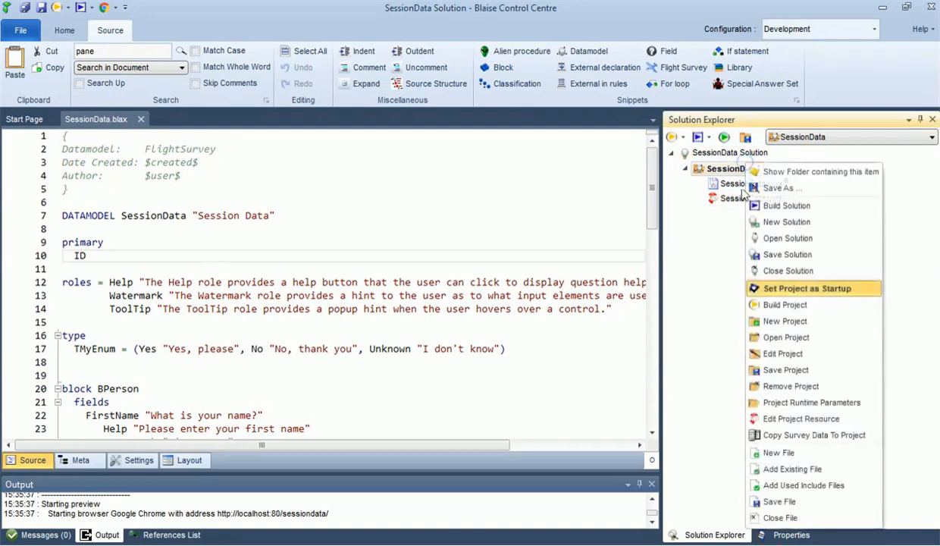
{"action": "left_click", "coordinate": [789, 468]}
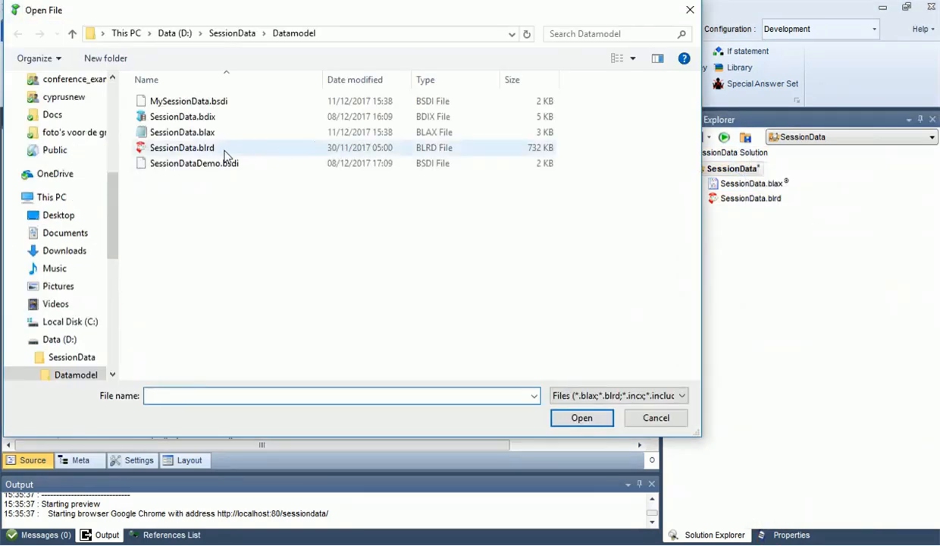
{"action": "left_click", "coordinate": [194, 163]}
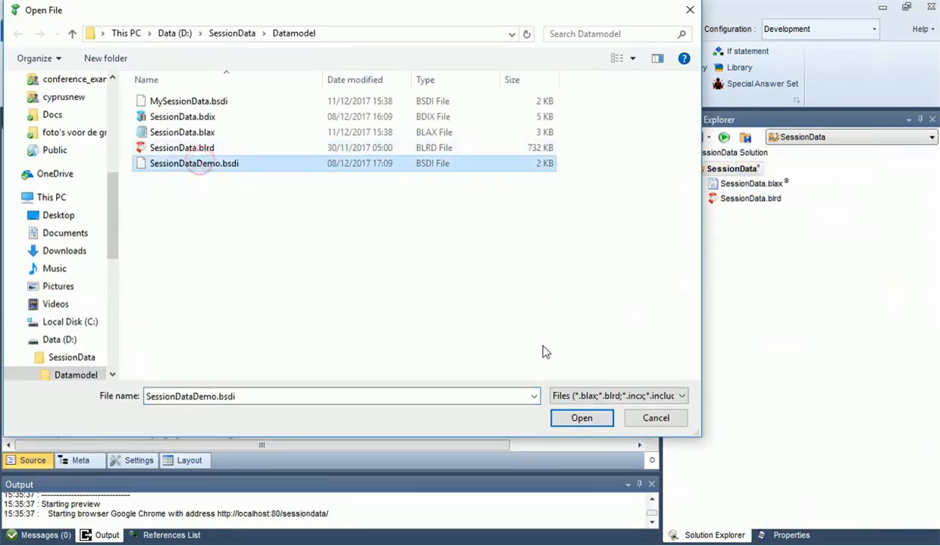
{"action": "left_click", "coordinate": [582, 418]}
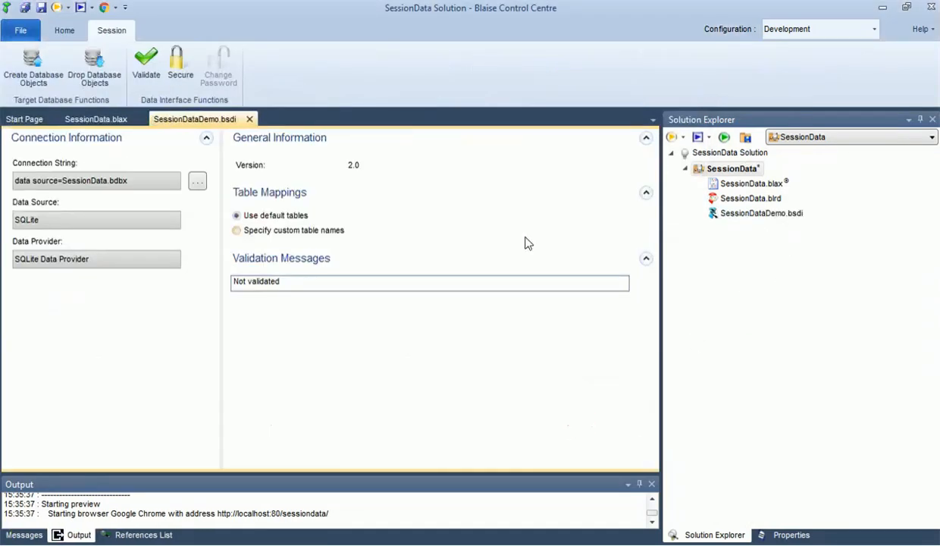
{"action": "left_click", "coordinate": [95, 118]}
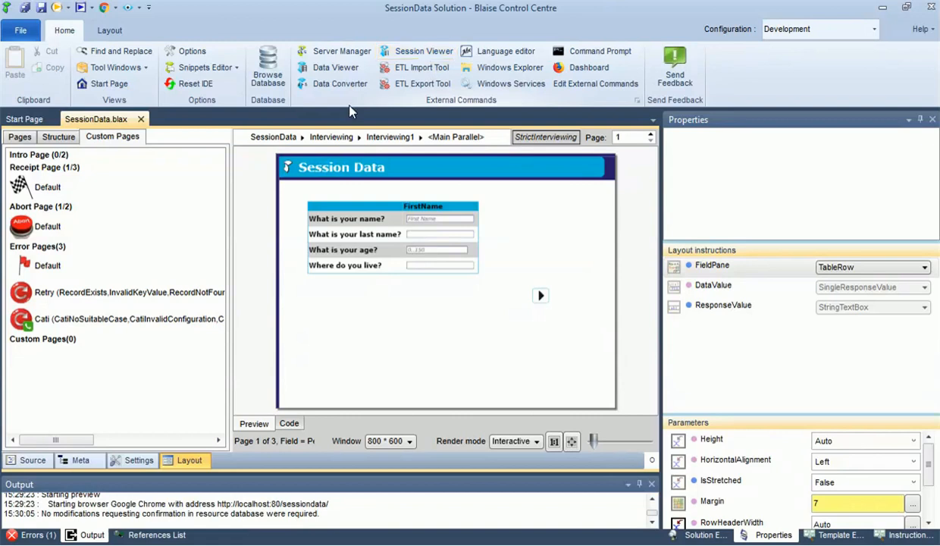
Step: Launch Session Viewer from the Home ribbon's External Commands
{"action": "left_click", "coordinate": [417, 51]}
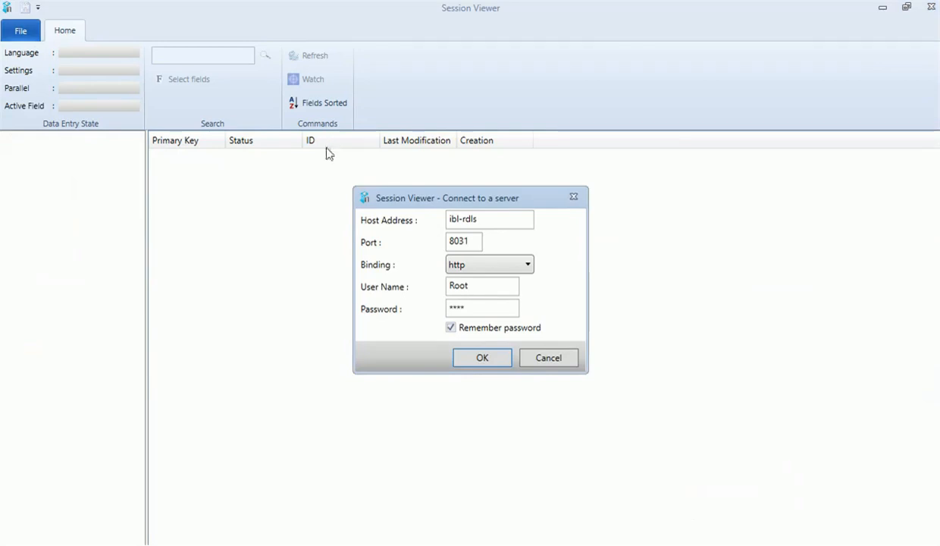
Step: Connect to the server and load the SessionData survey's active sessions
{"action": "left_click", "coordinate": [482, 357]}
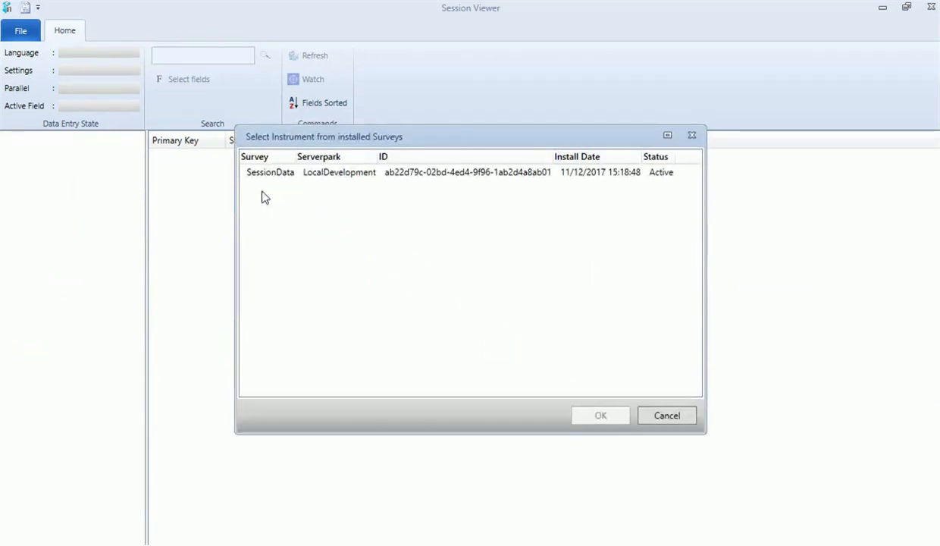
{"action": "left_click", "coordinate": [270, 172]}
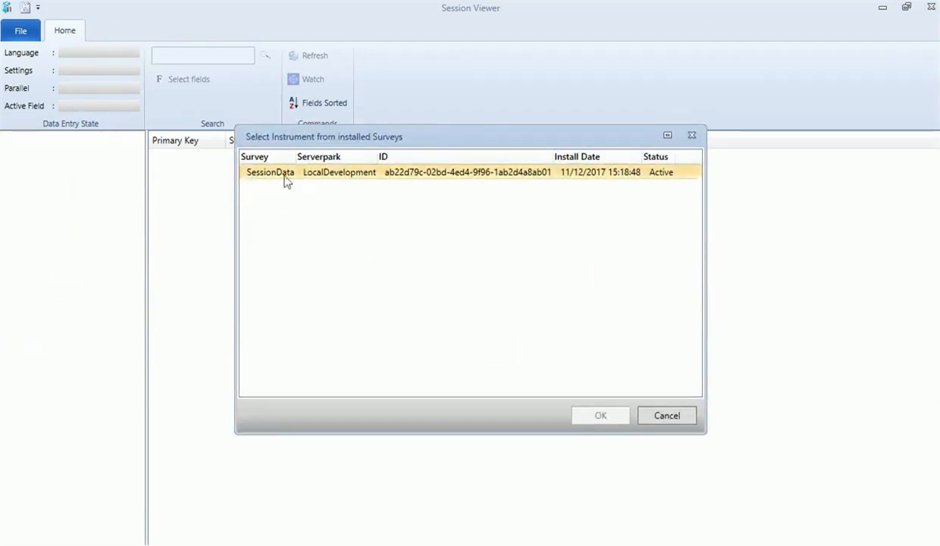
{"action": "left_click", "coordinate": [269, 172]}
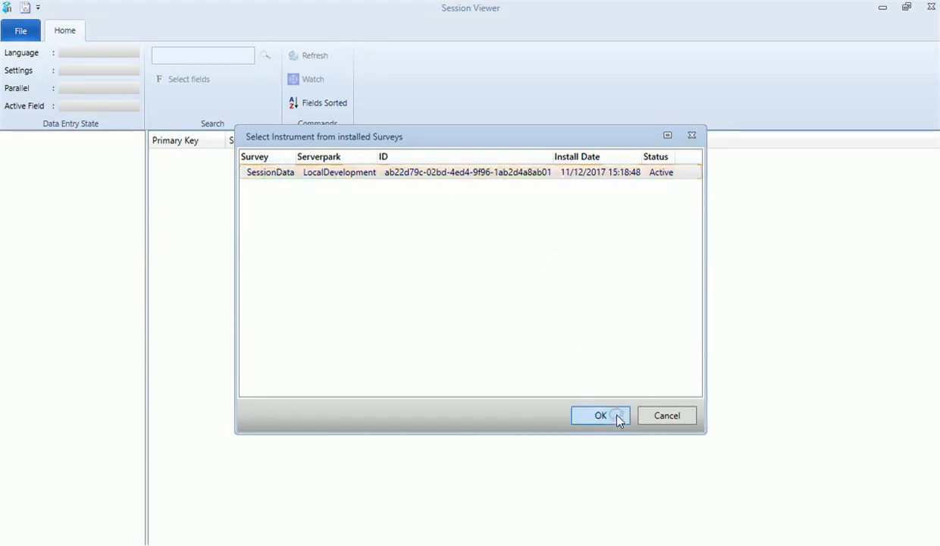
{"action": "left_click", "coordinate": [601, 415]}
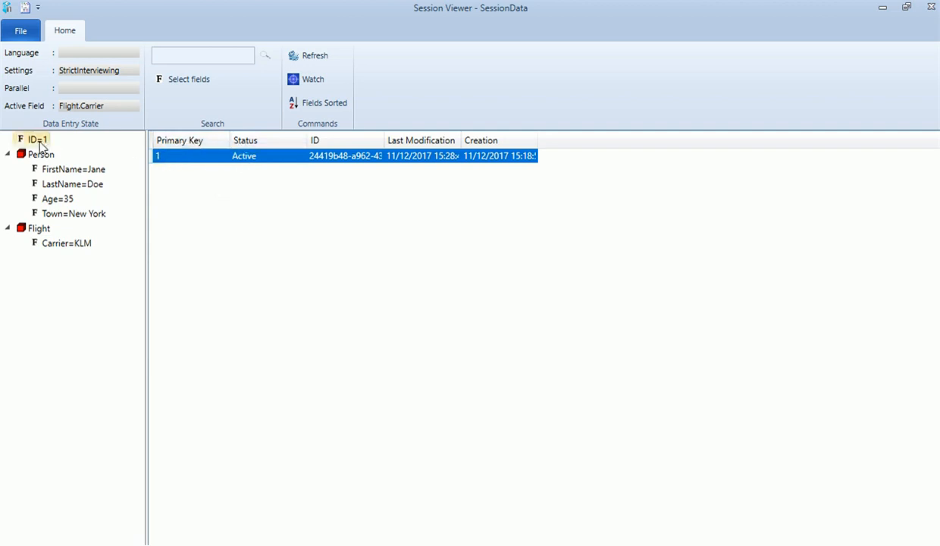
Step: Filter the displayed fields to the Person names, then show every SessionData field
{"action": "left_click", "coordinate": [72, 169]}
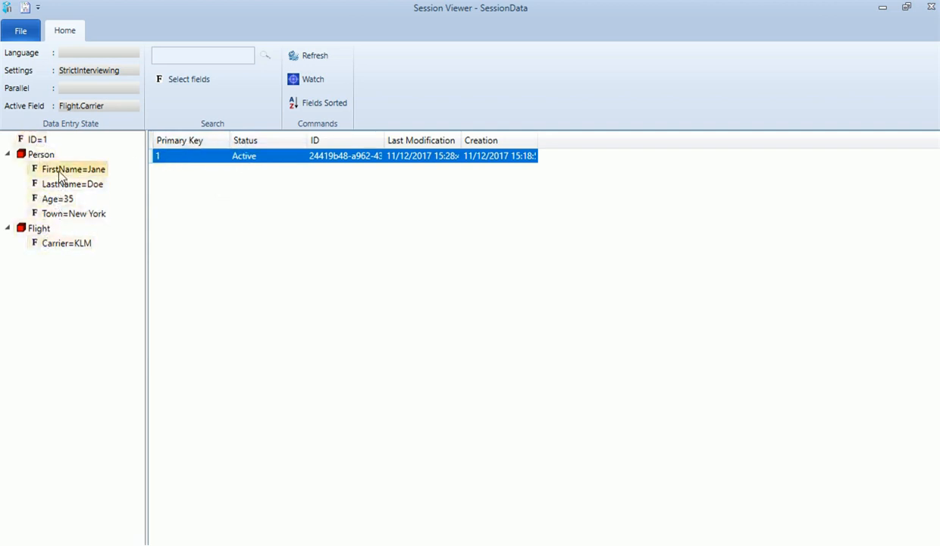
{"action": "mouse_move", "coordinate": [66, 220]}
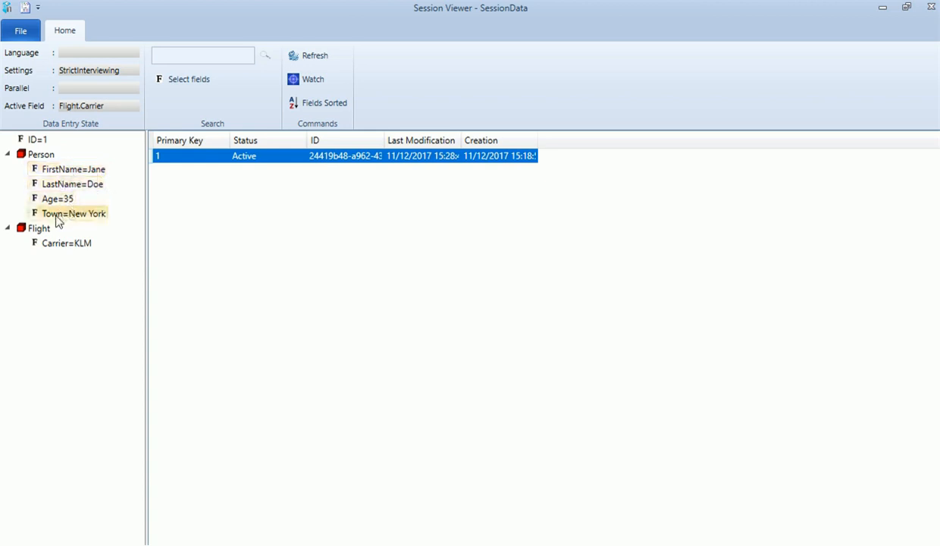
{"action": "left_click", "coordinate": [188, 79]}
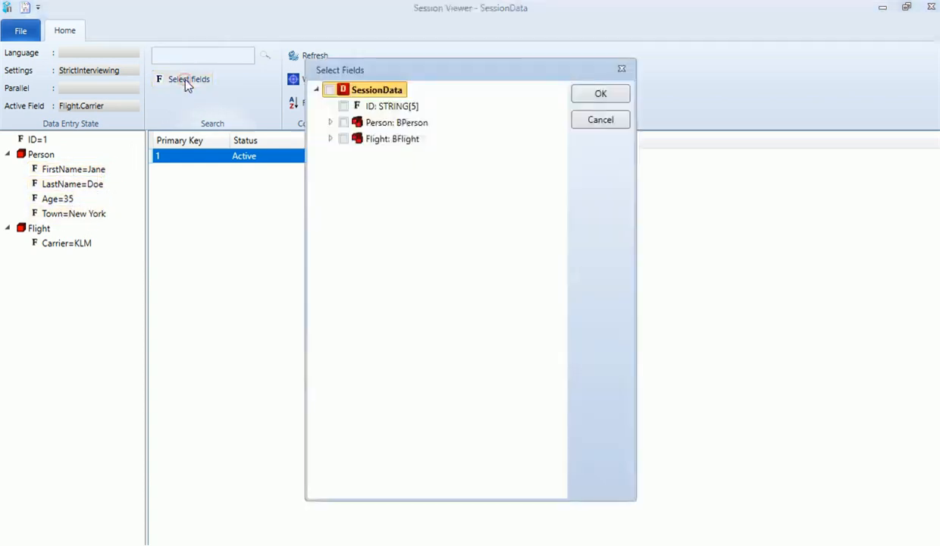
{"action": "left_click", "coordinate": [329, 122]}
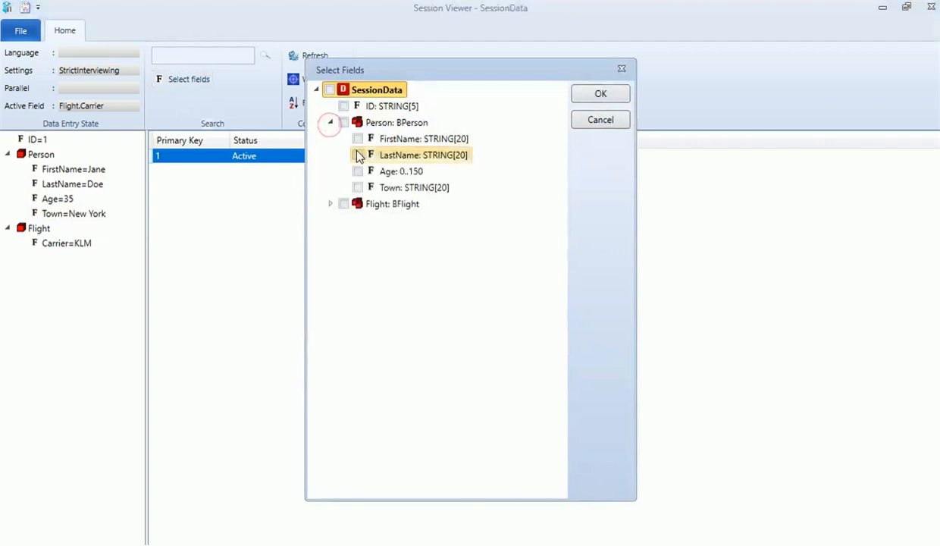
{"action": "left_click", "coordinate": [600, 93]}
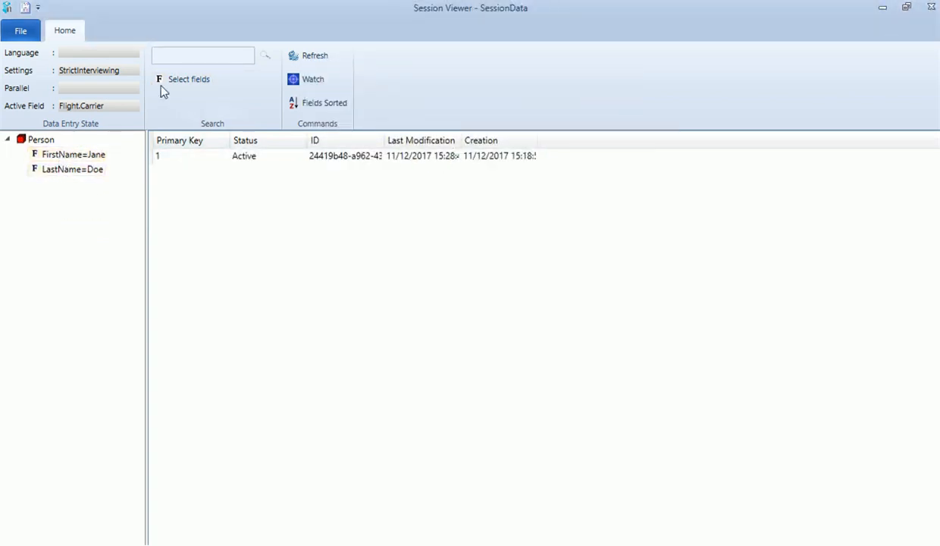
{"action": "left_click", "coordinate": [188, 79]}
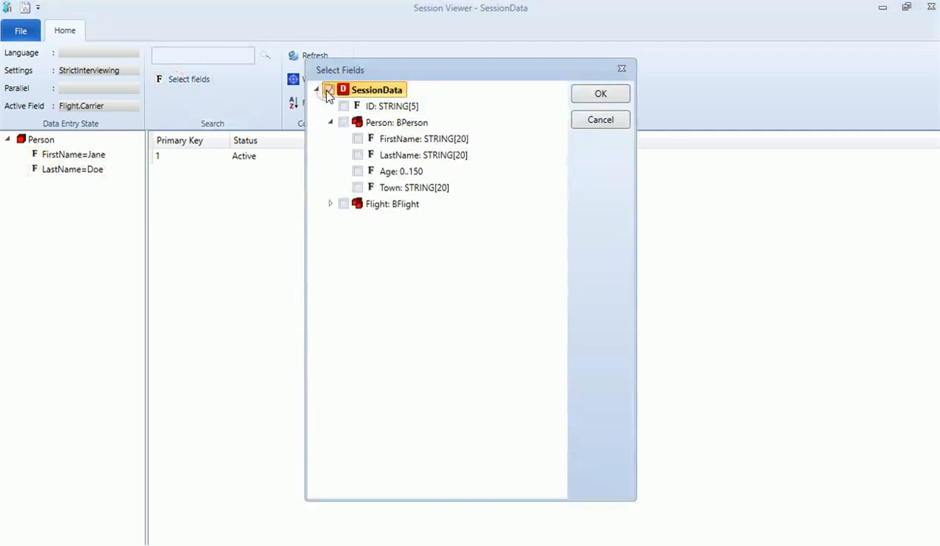
{"action": "left_click", "coordinate": [601, 94]}
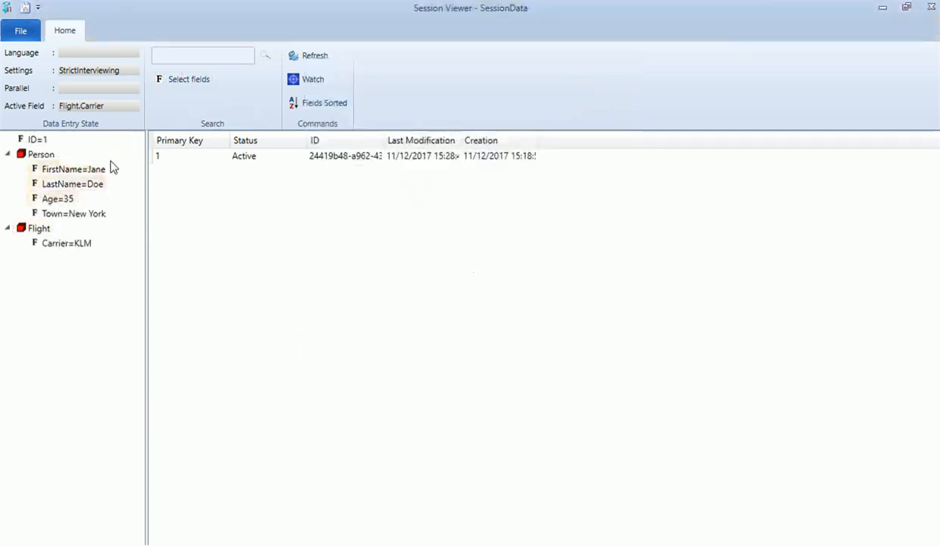
Step: Open a Session Watch window on the active session
{"action": "left_click", "coordinate": [308, 79]}
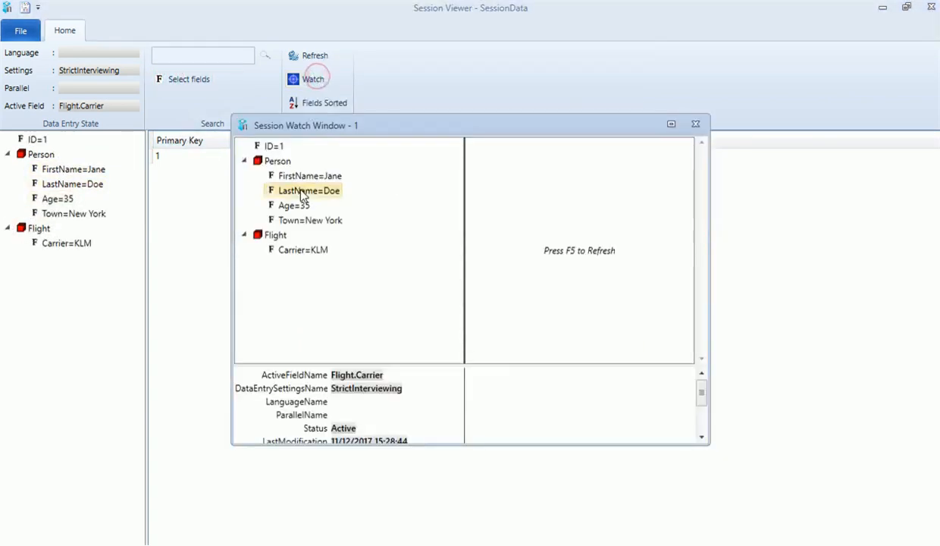
{"action": "mouse_move", "coordinate": [598, 263]}
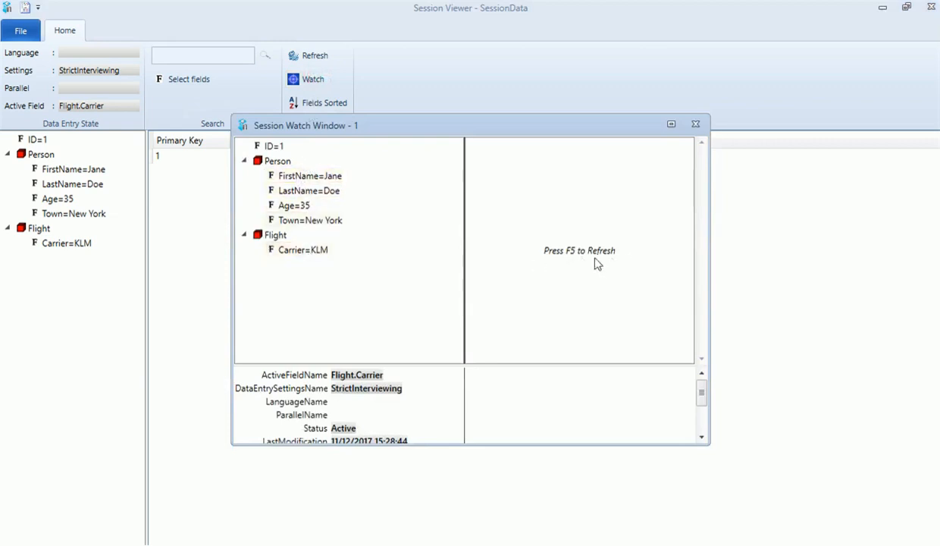
{"action": "mouse_move", "coordinate": [393, 544]}
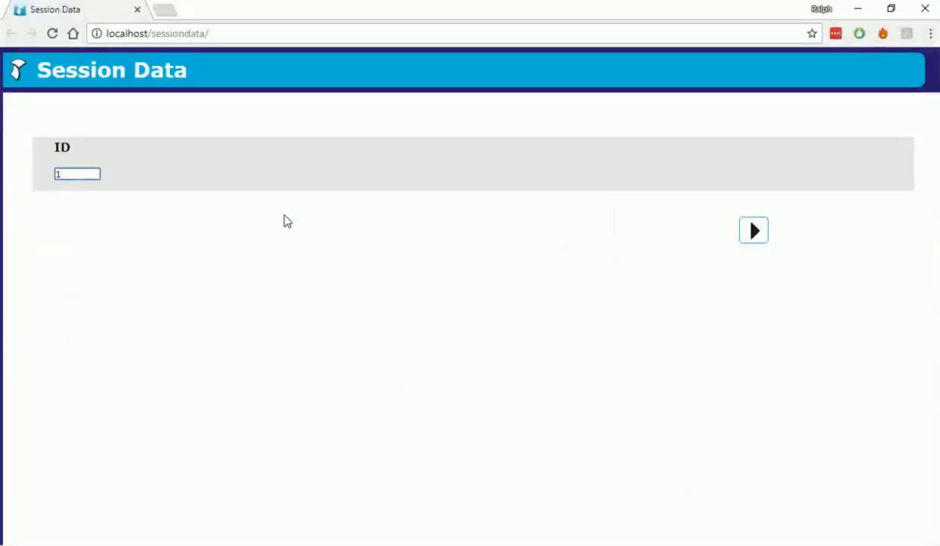
Step: Advance past the ID and flight pages, then close the session watch and Session Viewer
{"action": "left_click", "coordinate": [753, 230]}
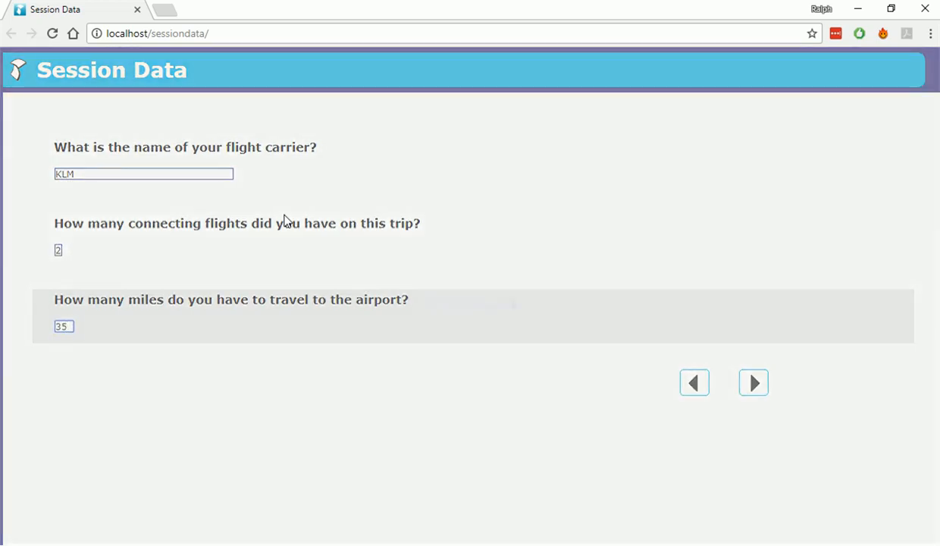
{"action": "left_click", "coordinate": [753, 382]}
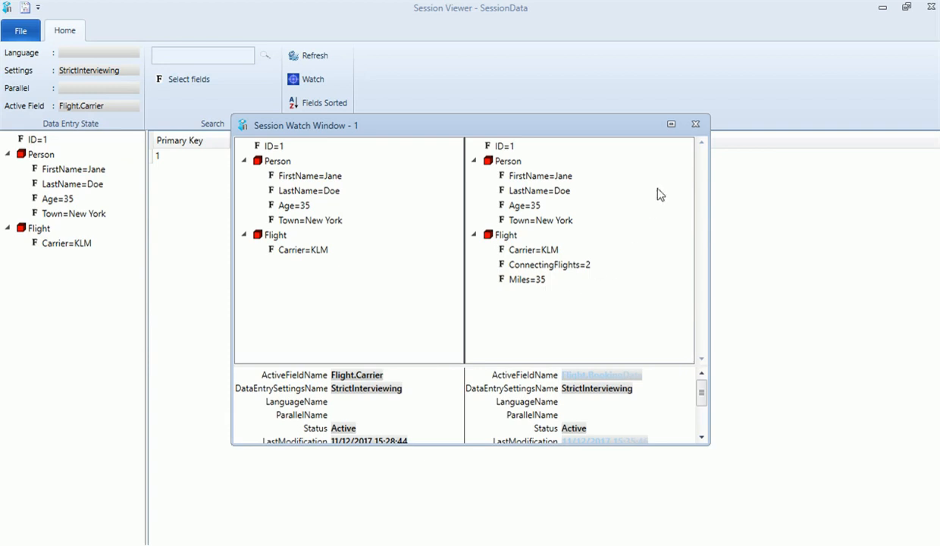
{"action": "left_click", "coordinate": [695, 124]}
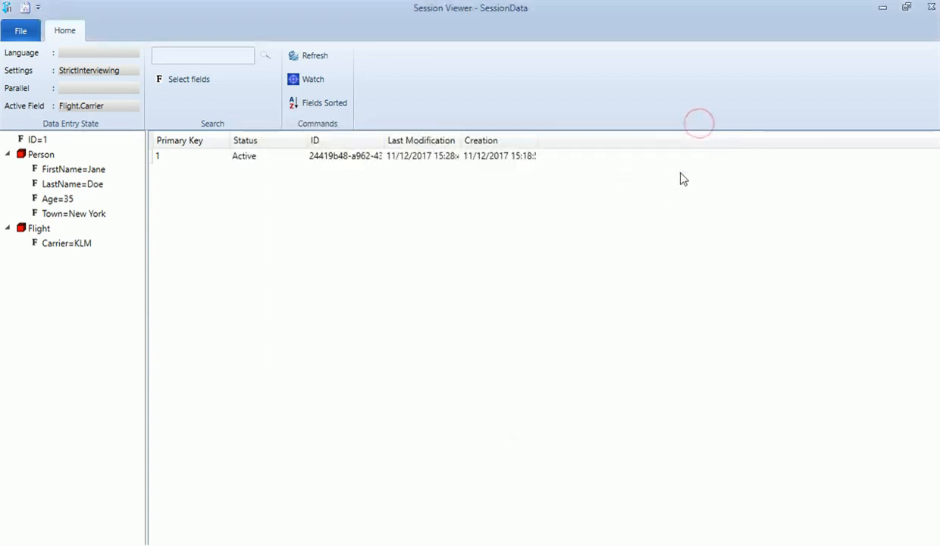
{"action": "mouse_move", "coordinate": [931, 9]}
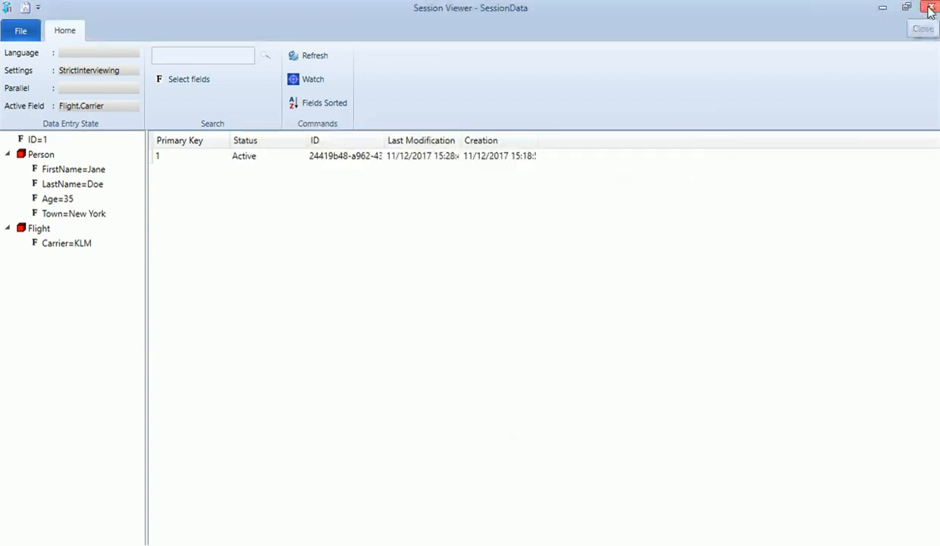
{"action": "left_click", "coordinate": [930, 10]}
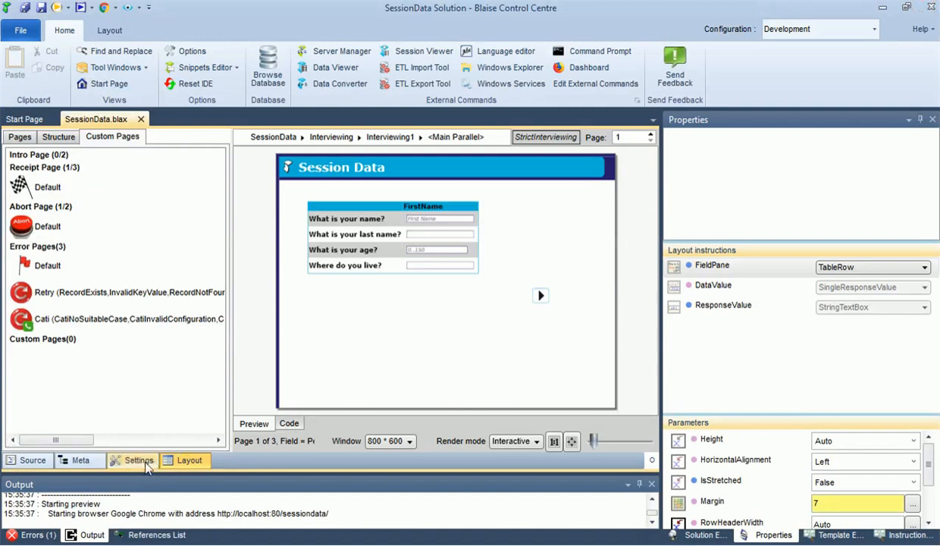
Step: Show the StrictInterviewing data entry settings on the Session tab
{"action": "left_click", "coordinate": [132, 461]}
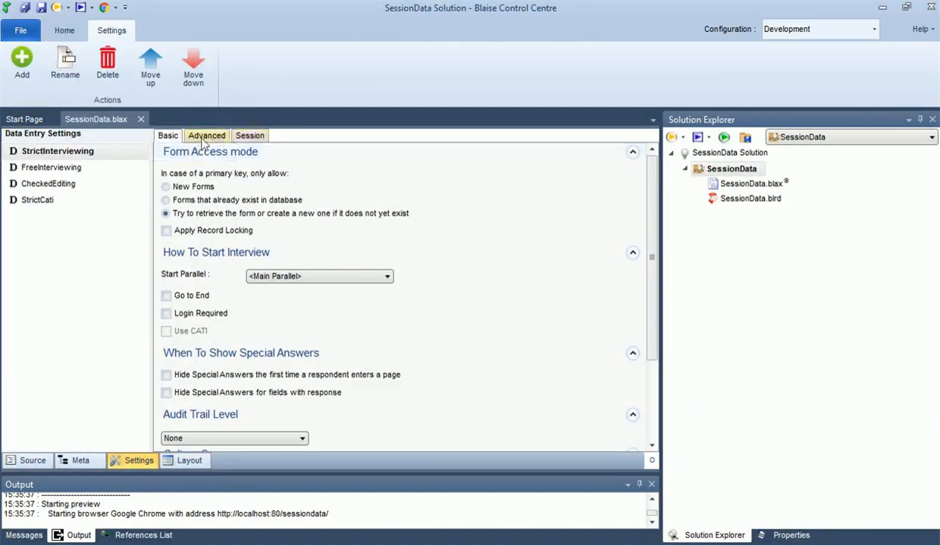
{"action": "left_click", "coordinate": [249, 135]}
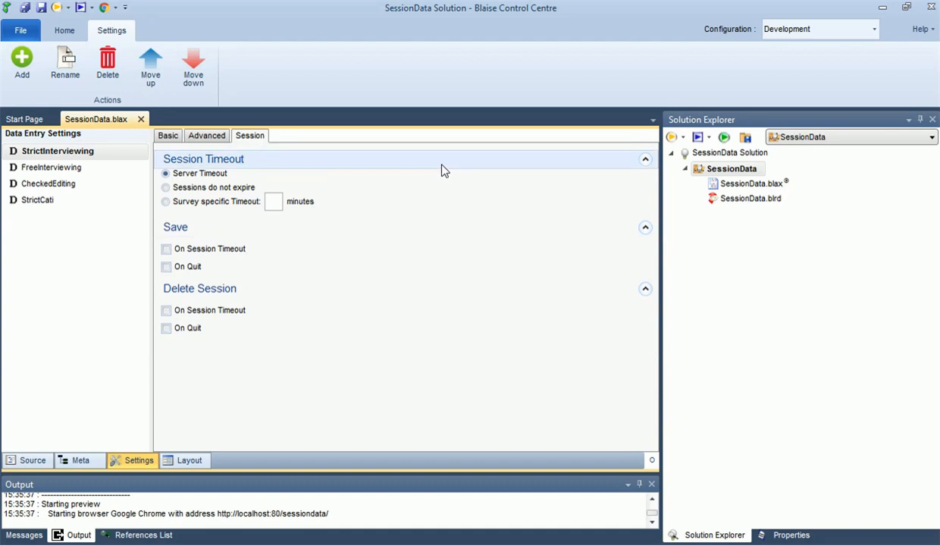
{"action": "mouse_move", "coordinate": [373, 187]}
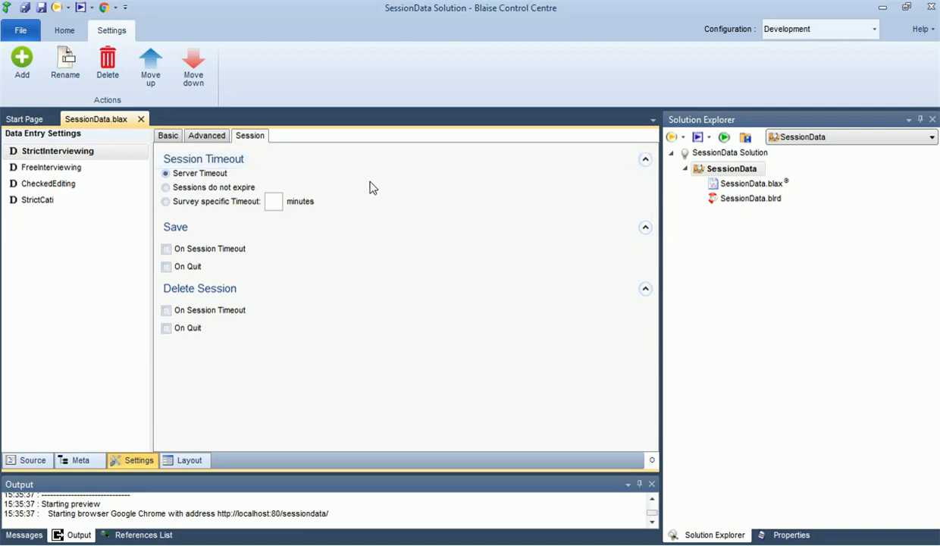
{"action": "mouse_move", "coordinate": [313, 234]}
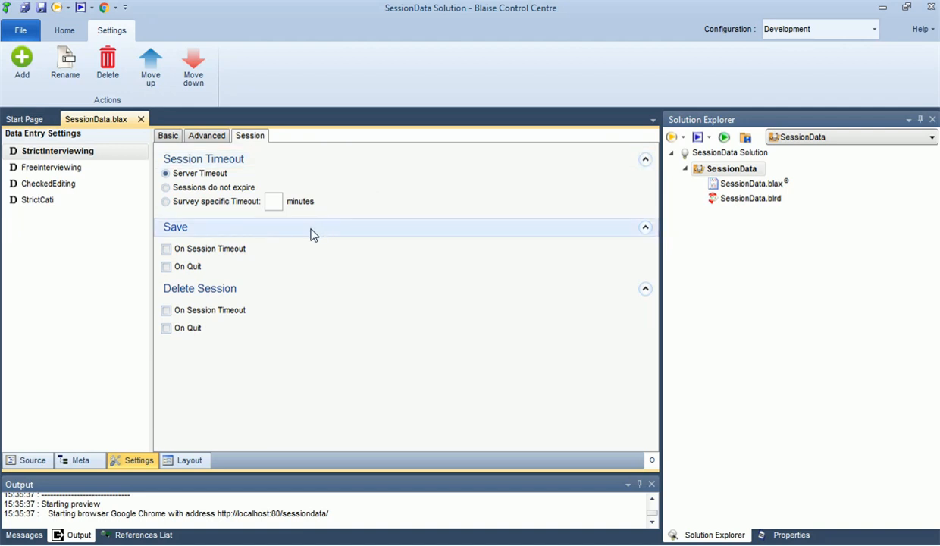
{"action": "mouse_move", "coordinate": [168, 241]}
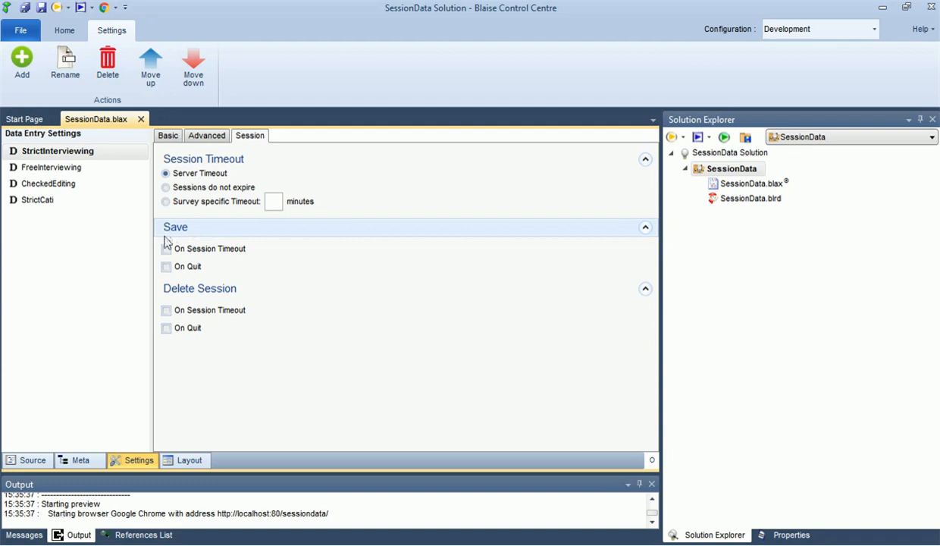
Step: Enable saving sessions On Session Timeout and On Quit, then return to the SessionData source
{"action": "left_click", "coordinate": [166, 248]}
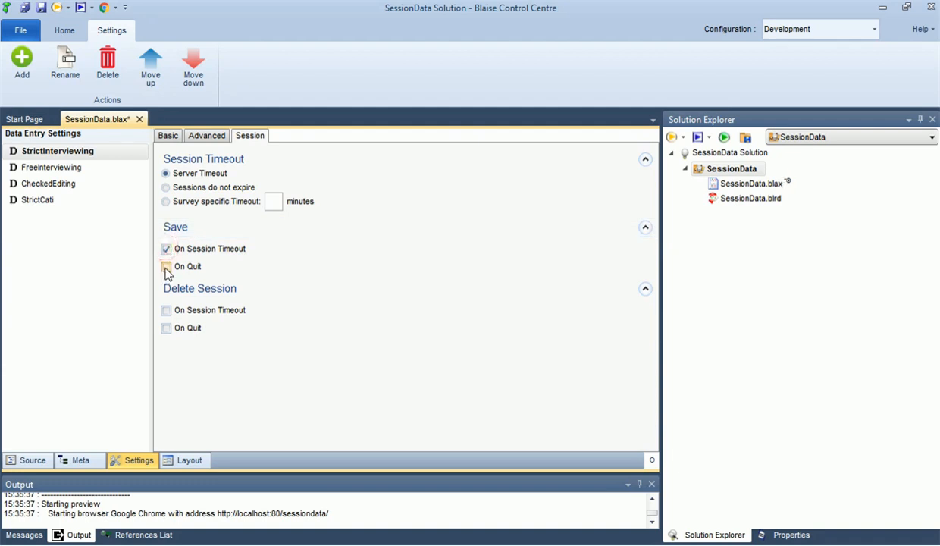
{"action": "left_click", "coordinate": [166, 266]}
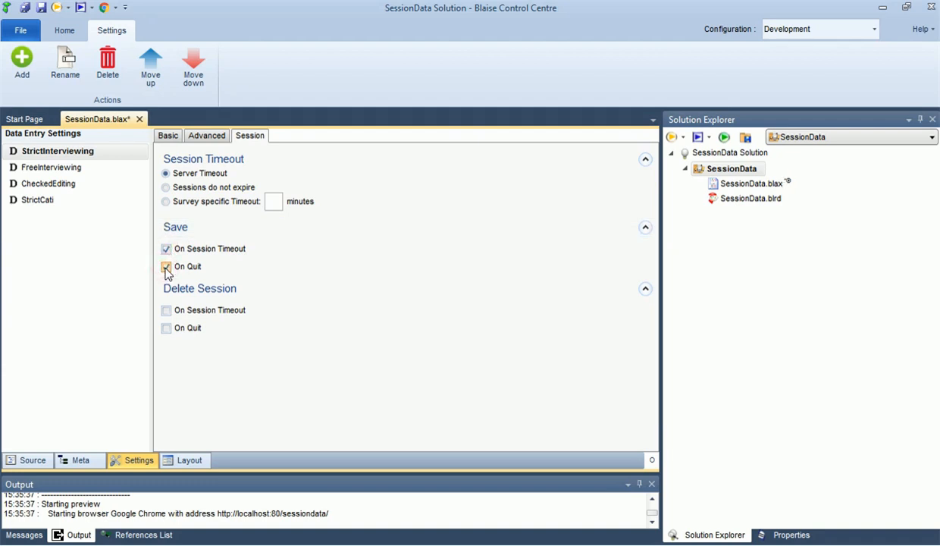
{"action": "left_click", "coordinate": [166, 266]}
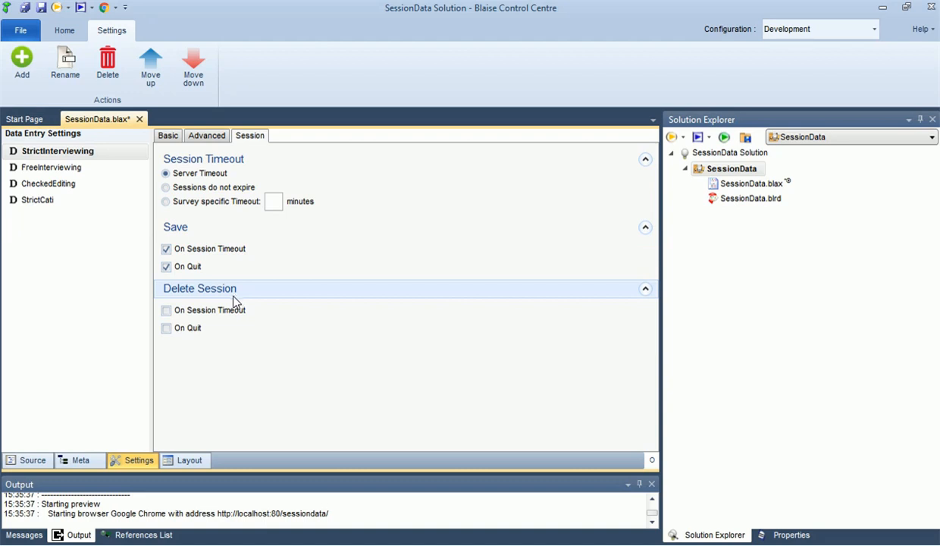
{"action": "left_click", "coordinate": [165, 310]}
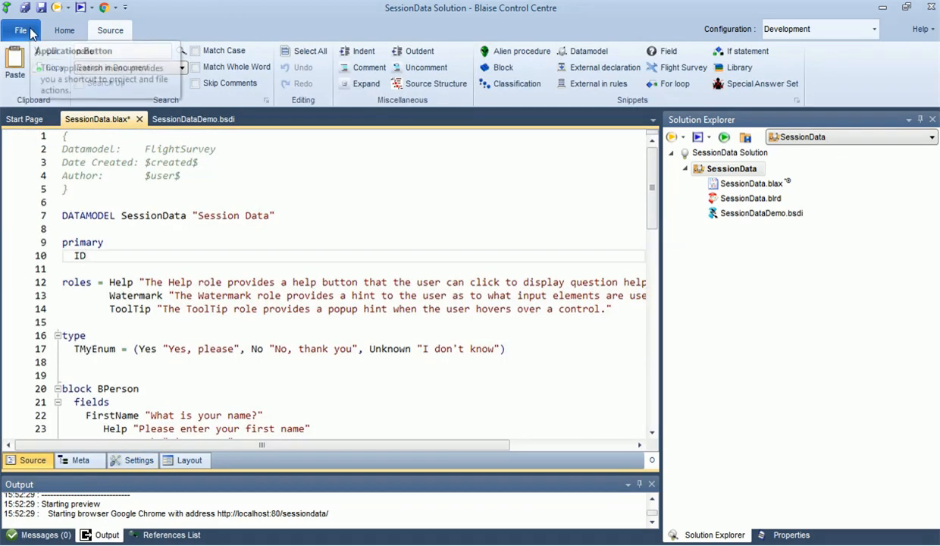
Step: Turn on Clear Sessions on Preview Install on the General page of File > Options
{"action": "left_click", "coordinate": [21, 31]}
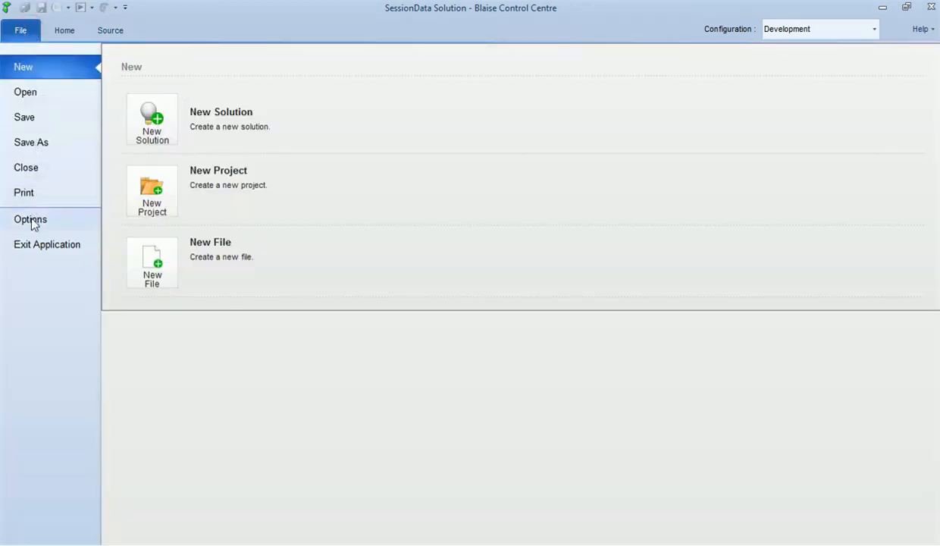
{"action": "left_click", "coordinate": [30, 219]}
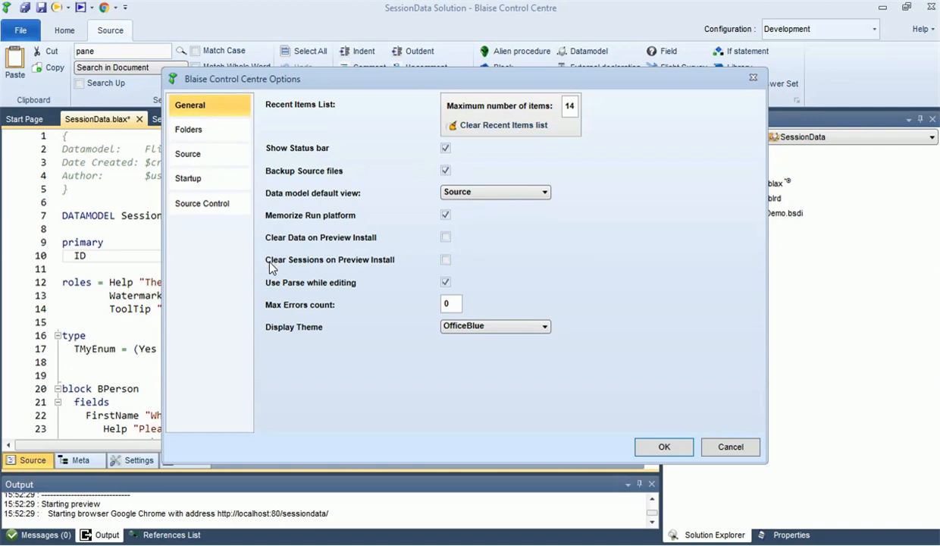
{"action": "mouse_move", "coordinate": [373, 270]}
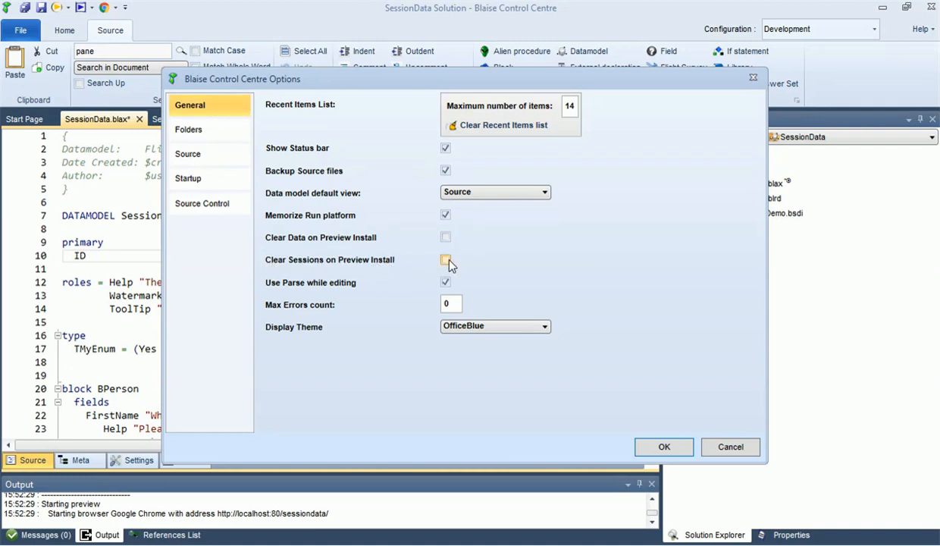
{"action": "left_click", "coordinate": [446, 259]}
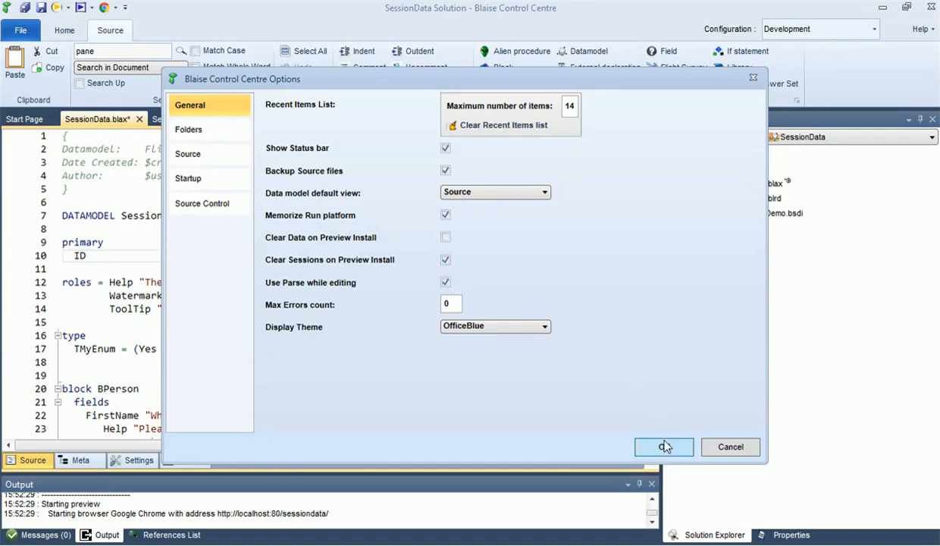